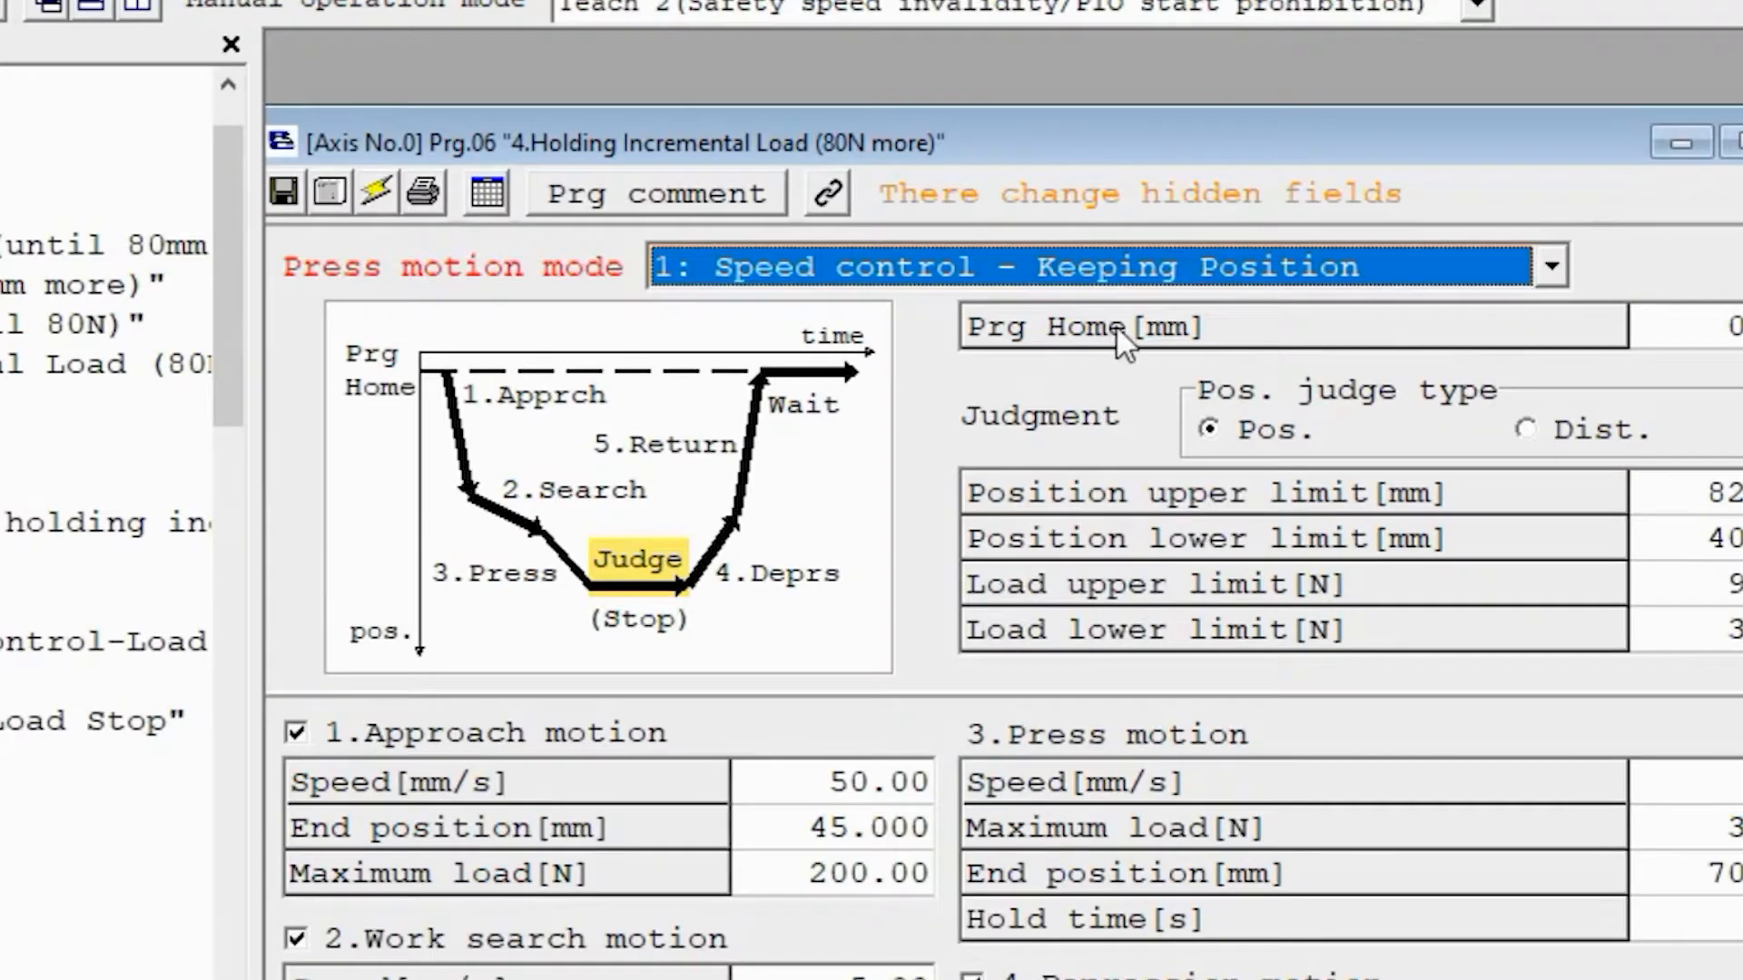
{"action": "mouse_move", "coordinate": [761, 289]}
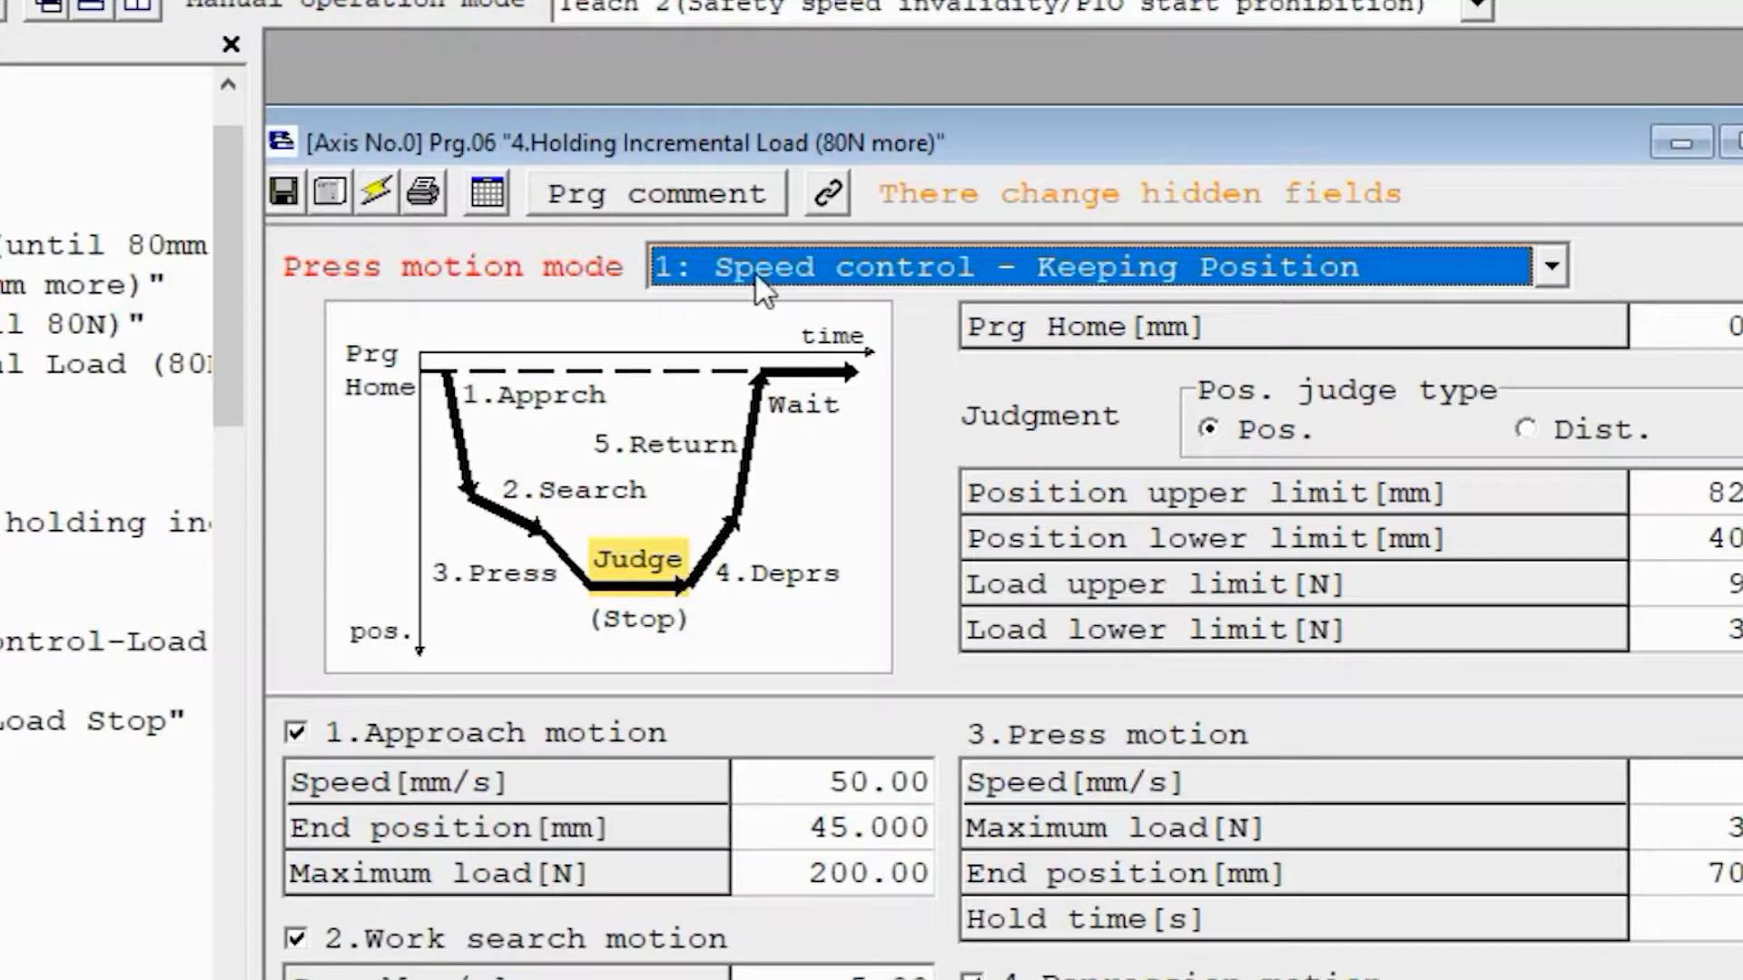
Show the press motion mode choices, currently speed control keeping position.
{"action": "left_click", "coordinate": [1546, 265]}
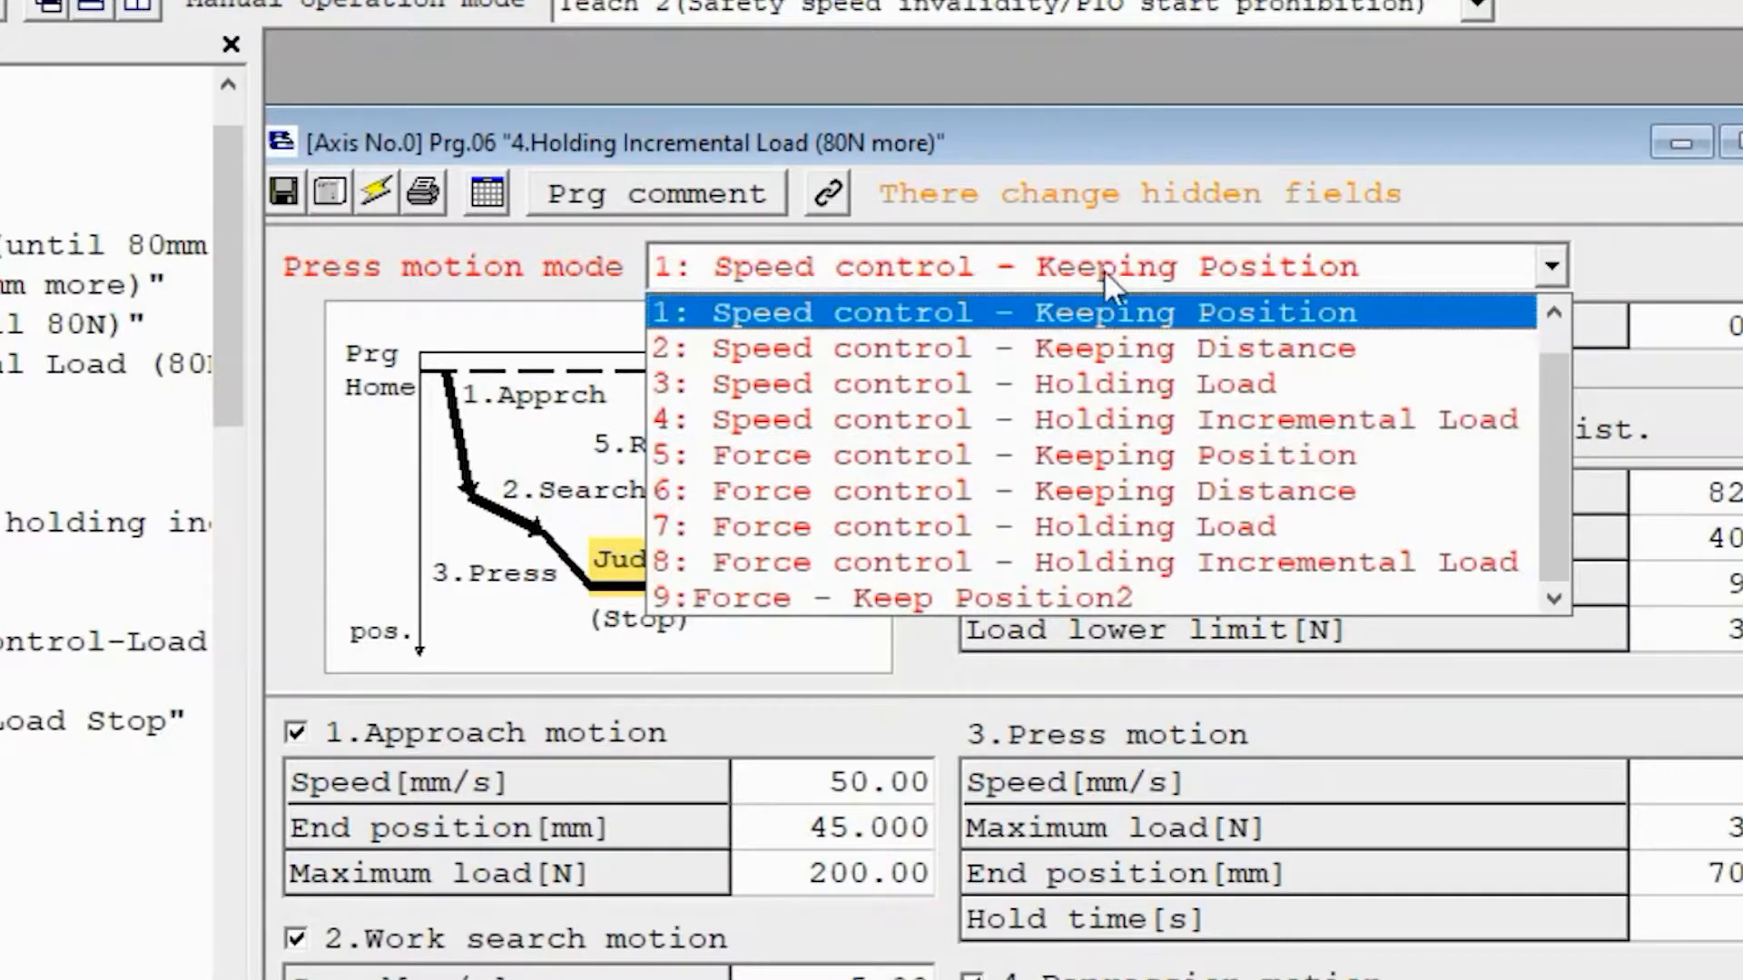
{"action": "mouse_move", "coordinate": [1111, 527]}
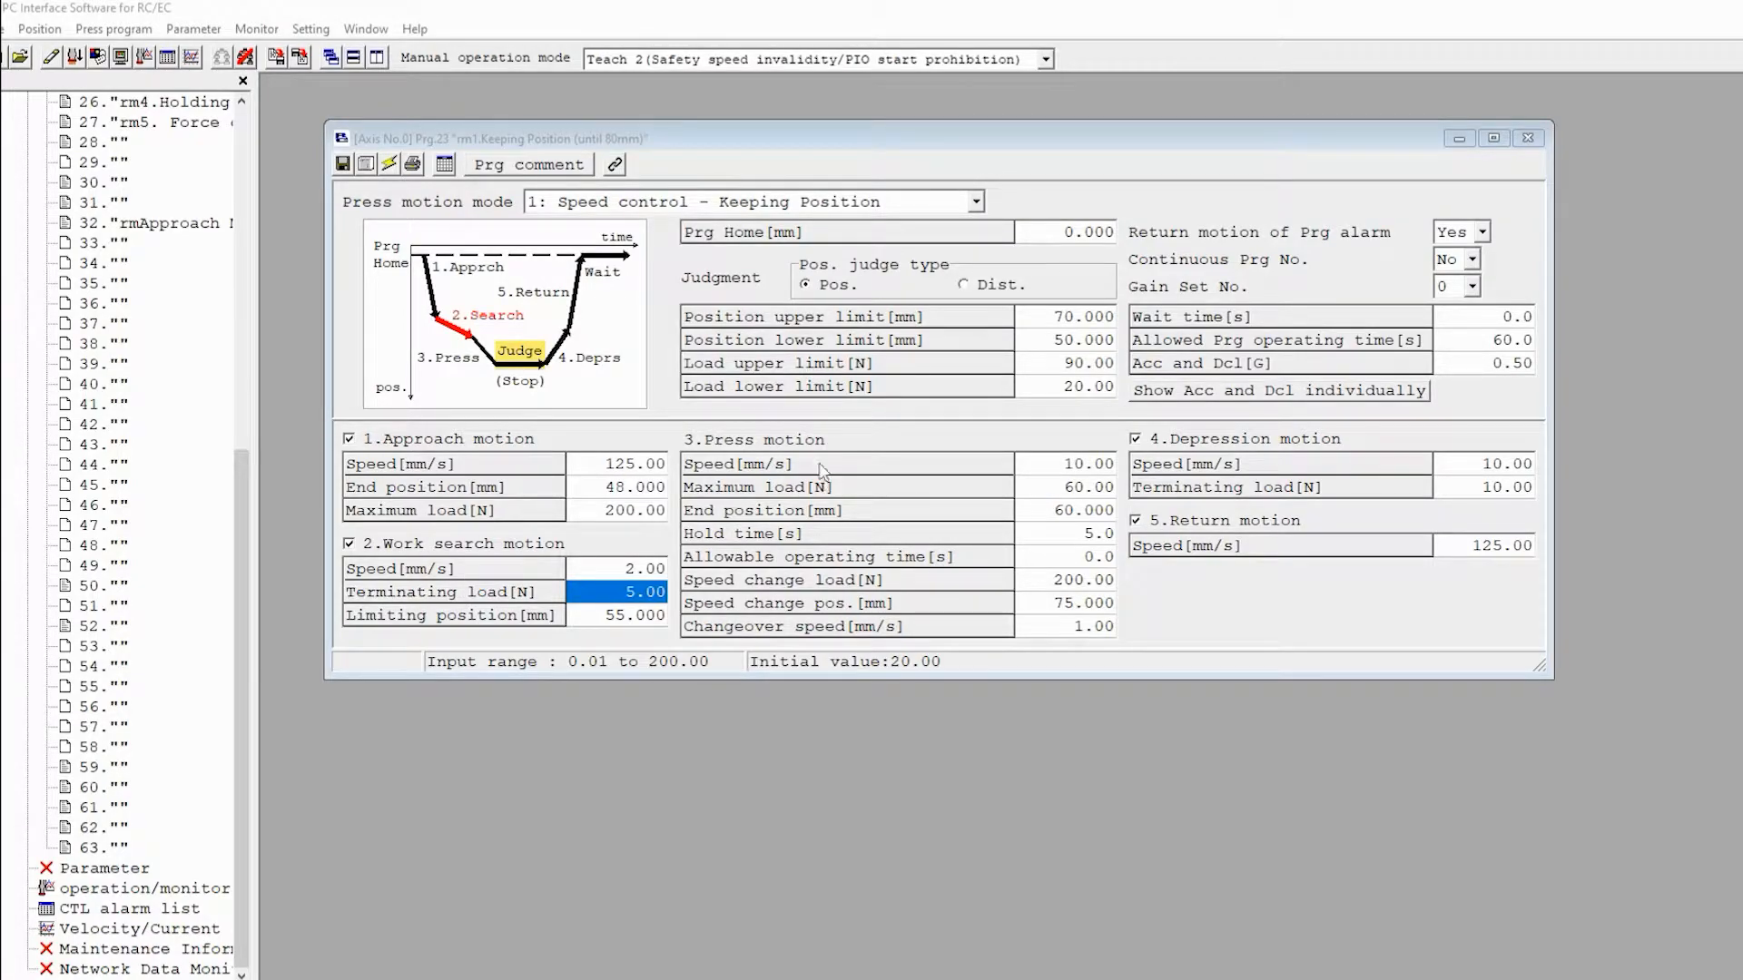
{"action": "mouse_move", "coordinate": [720, 213]}
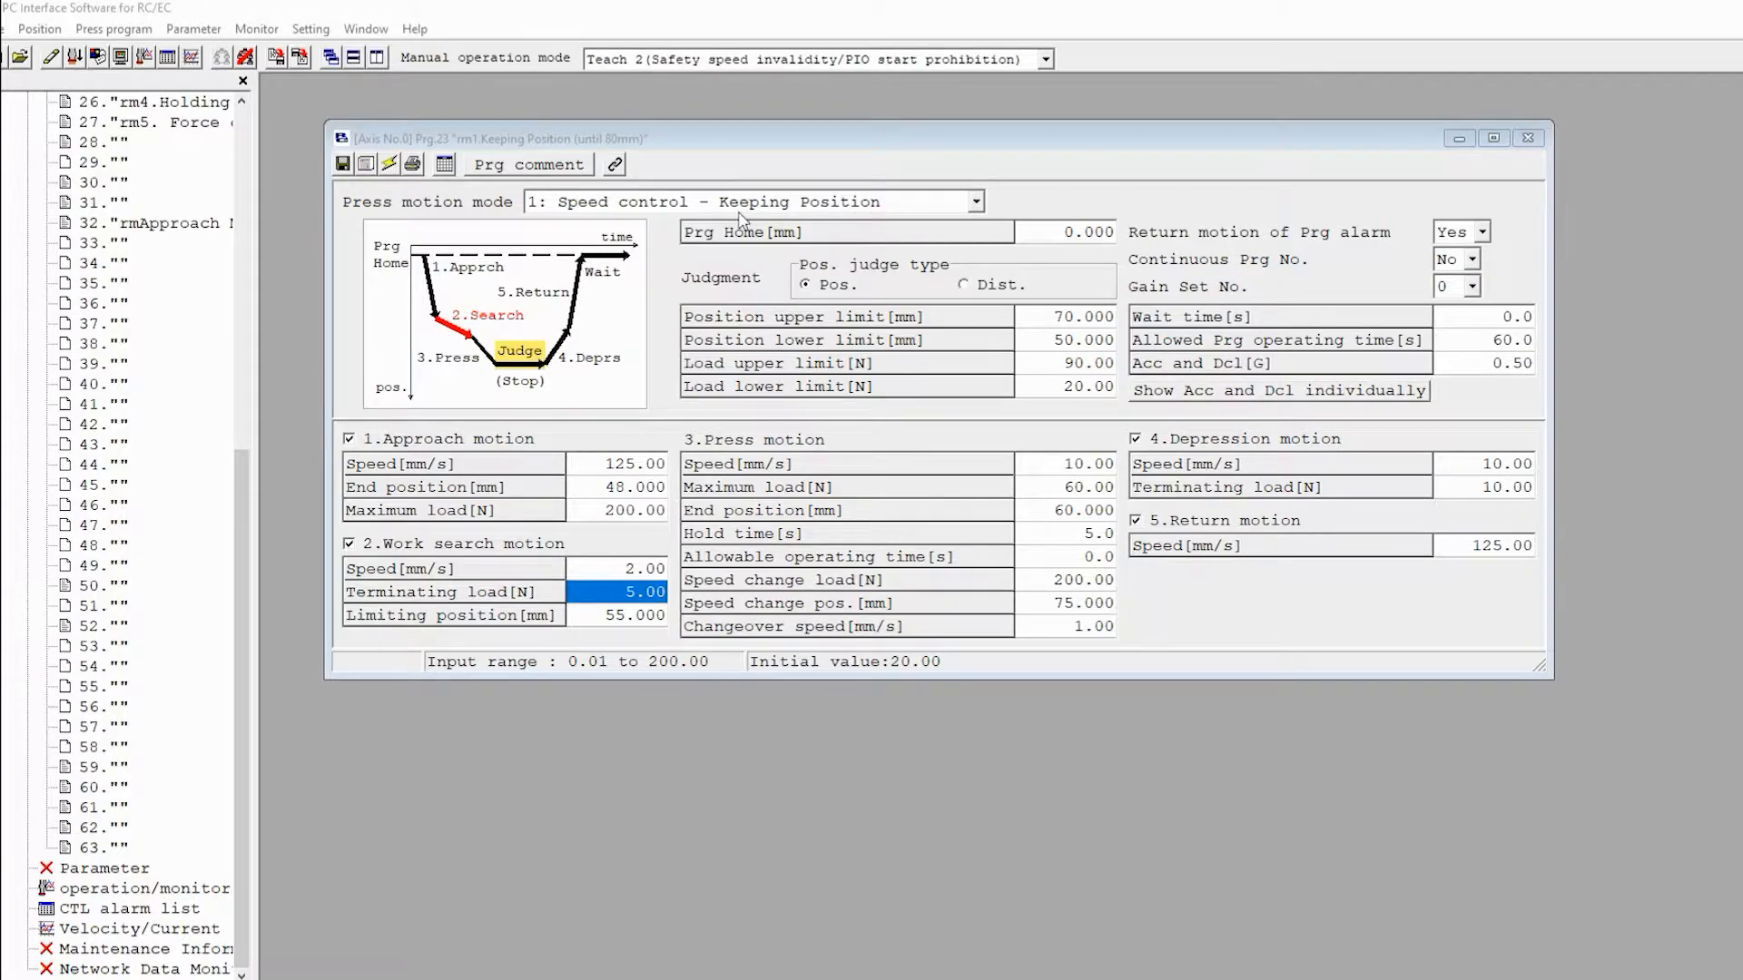
{"action": "mouse_move", "coordinate": [1082, 510]}
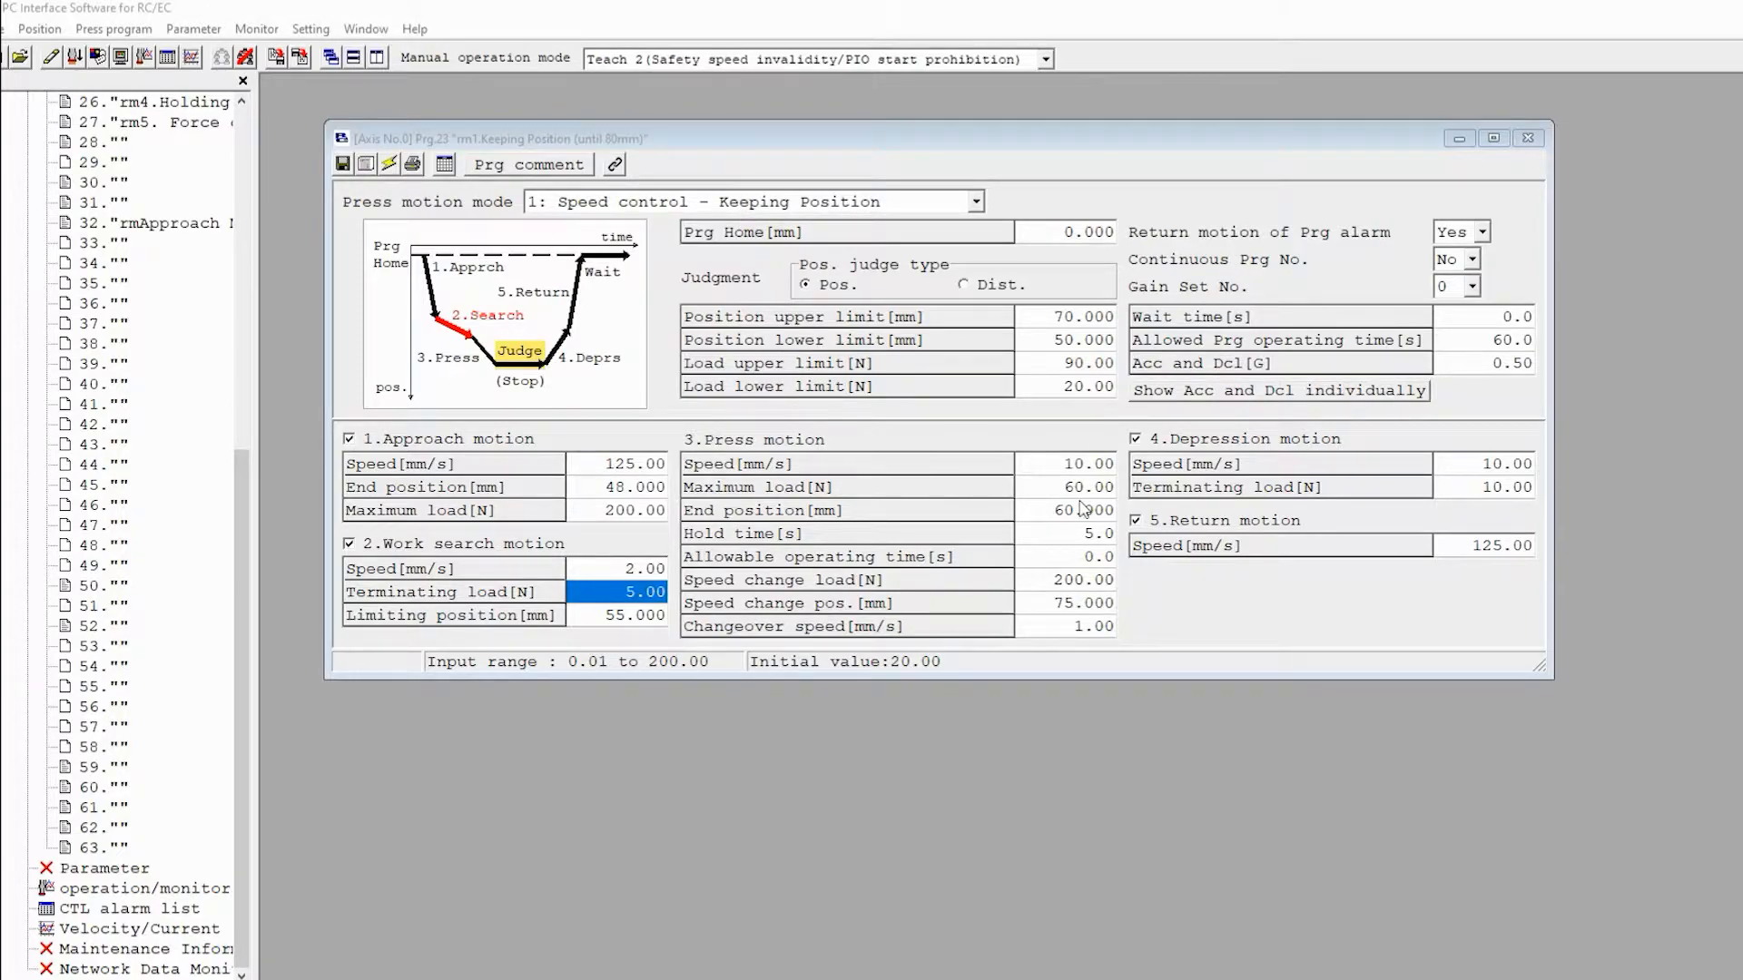
{"action": "left_click", "coordinate": [1067, 510]}
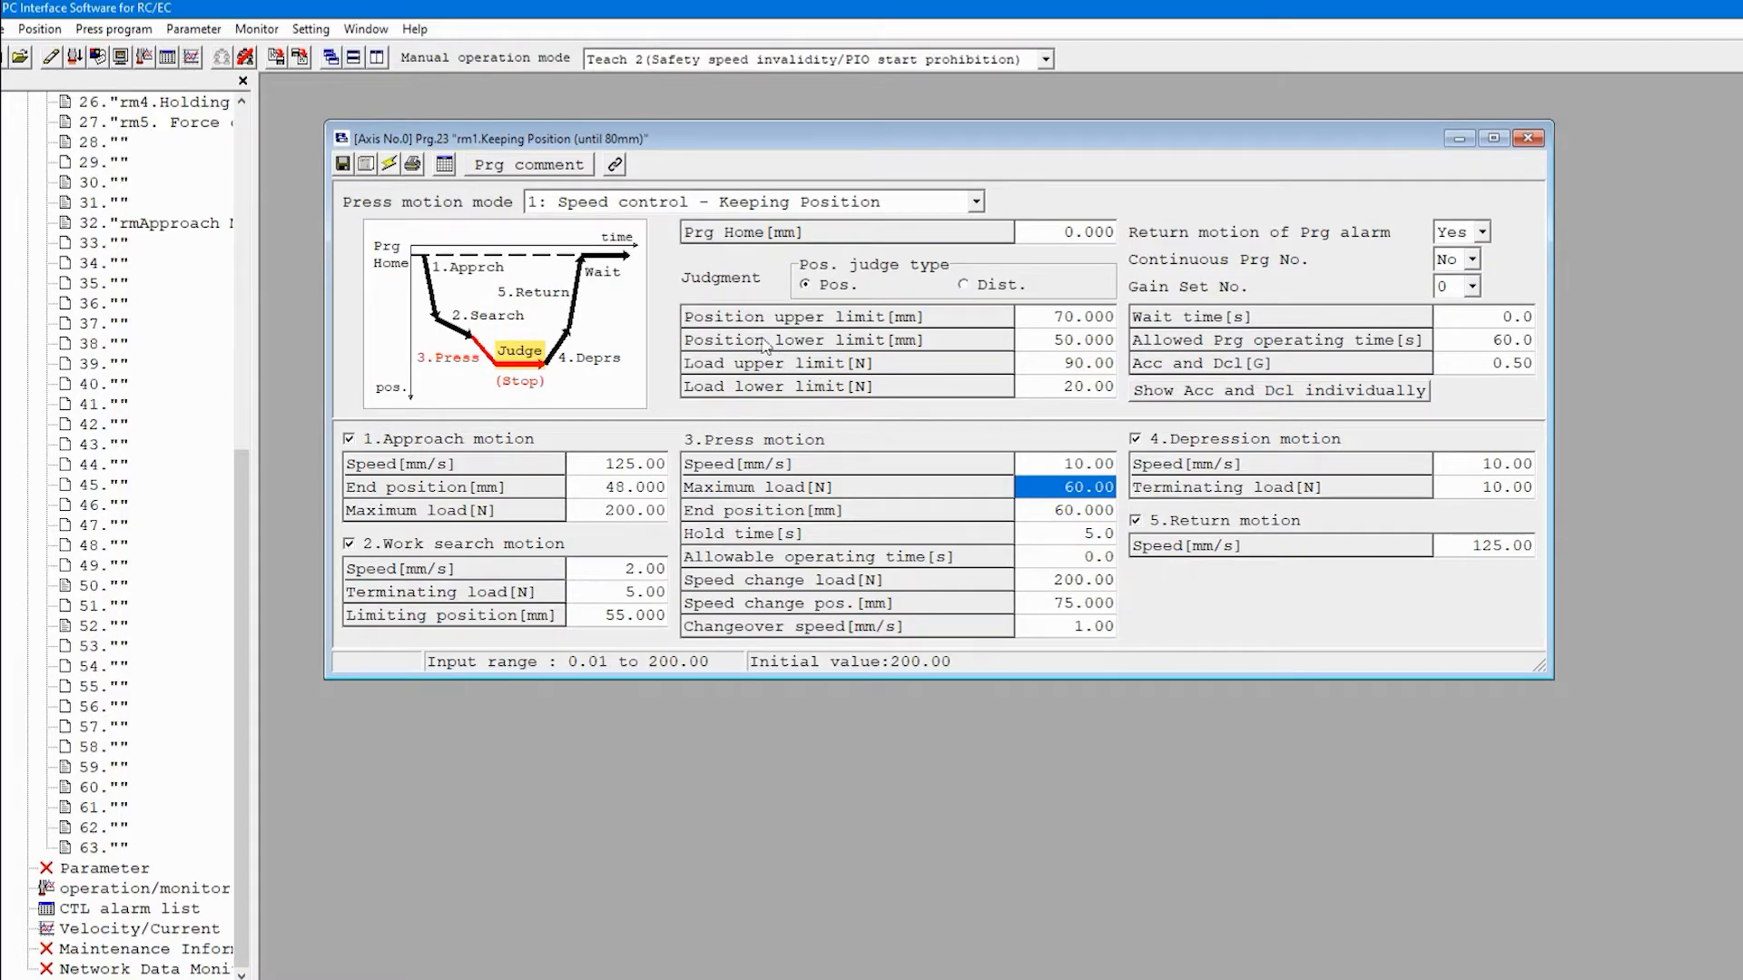
{"action": "mouse_move", "coordinate": [162, 873]}
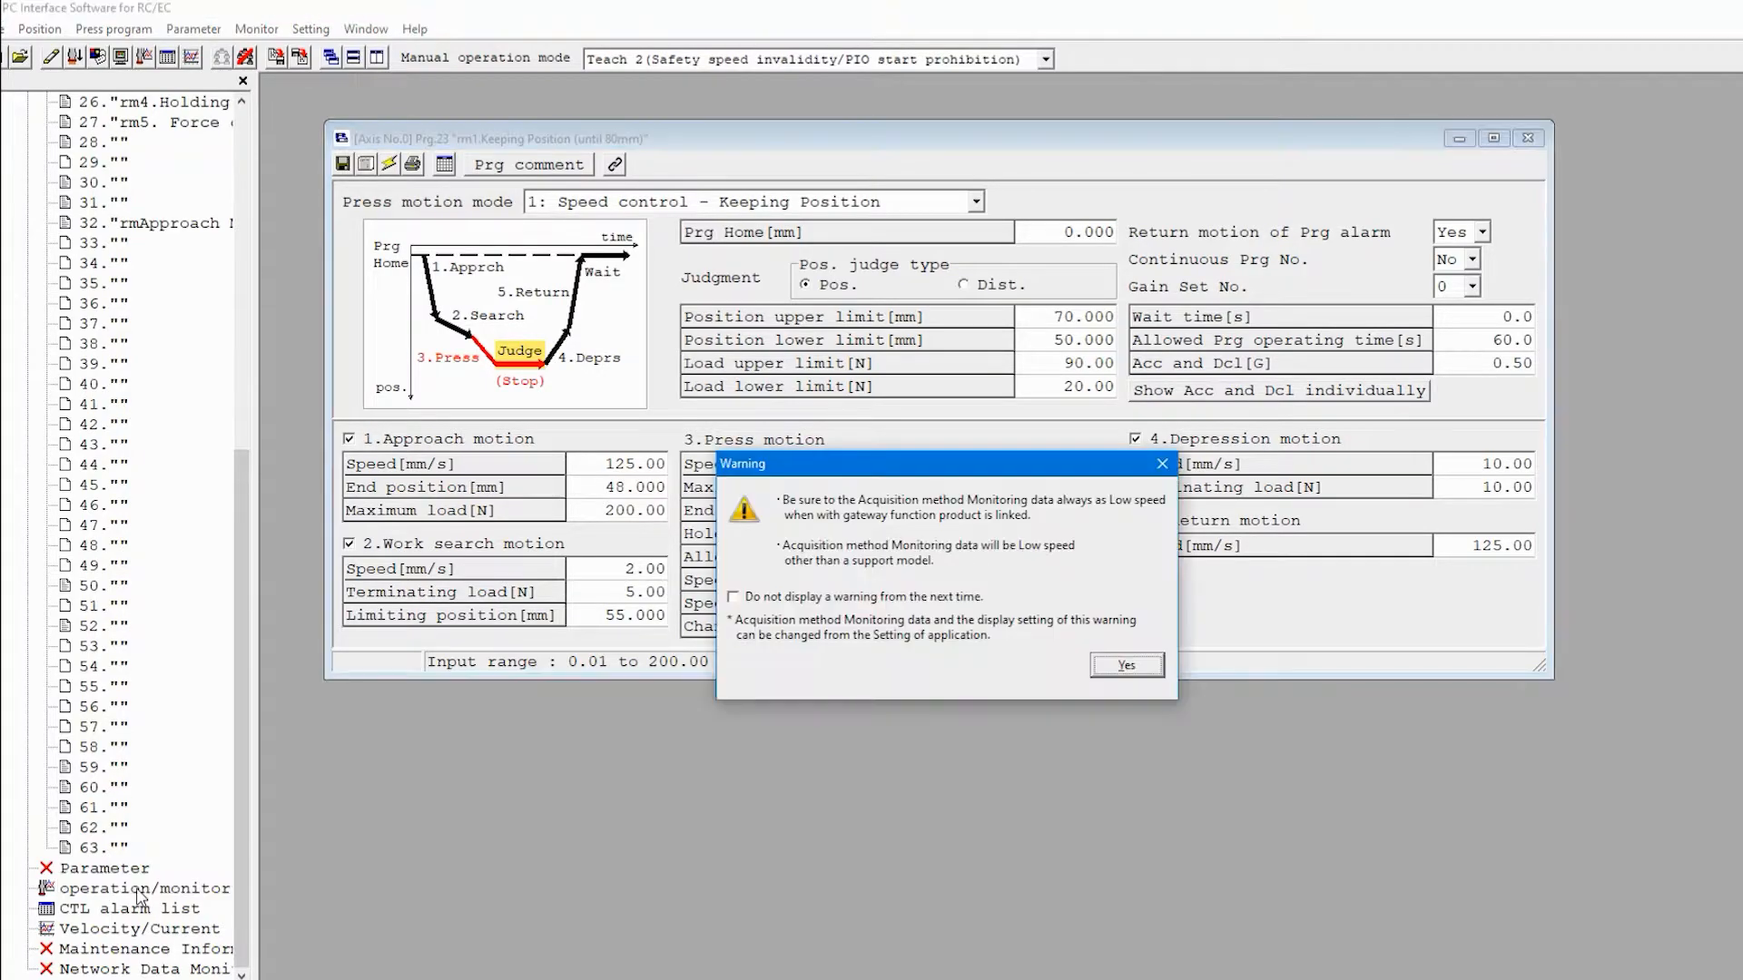
Acknowledge the monitoring data warning and choose 23 as the Start Prg No.
{"action": "left_click", "coordinate": [1126, 664]}
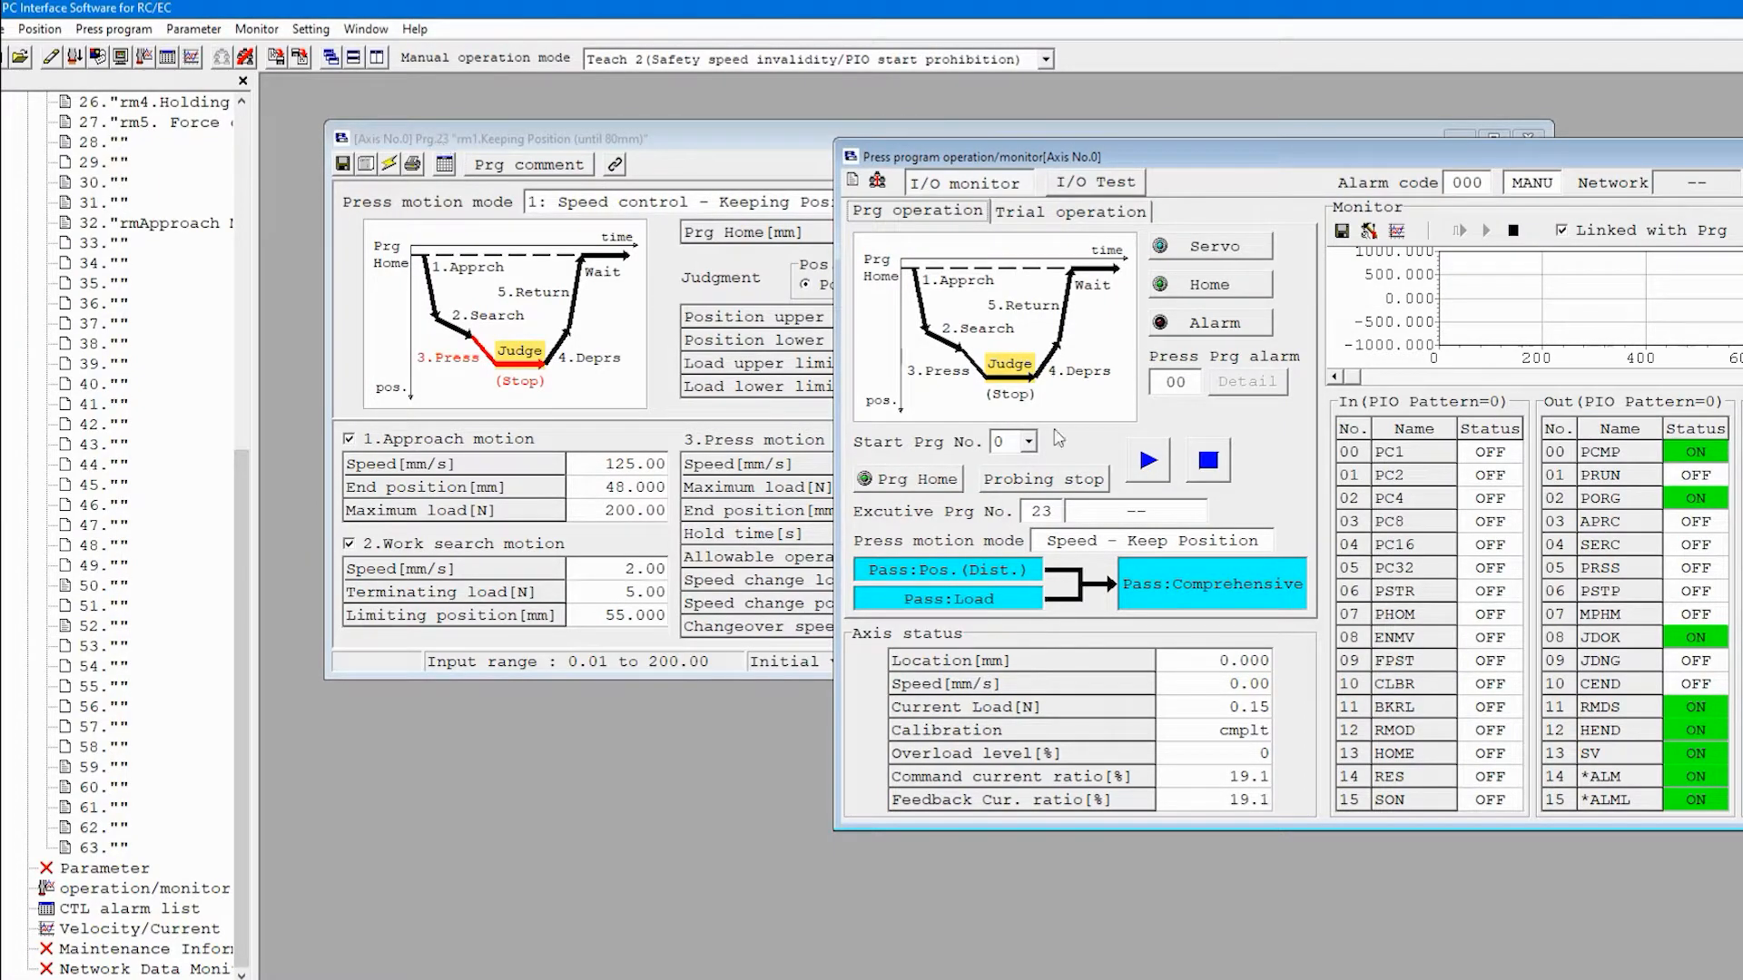
{"action": "mouse_move", "coordinate": [928, 449]}
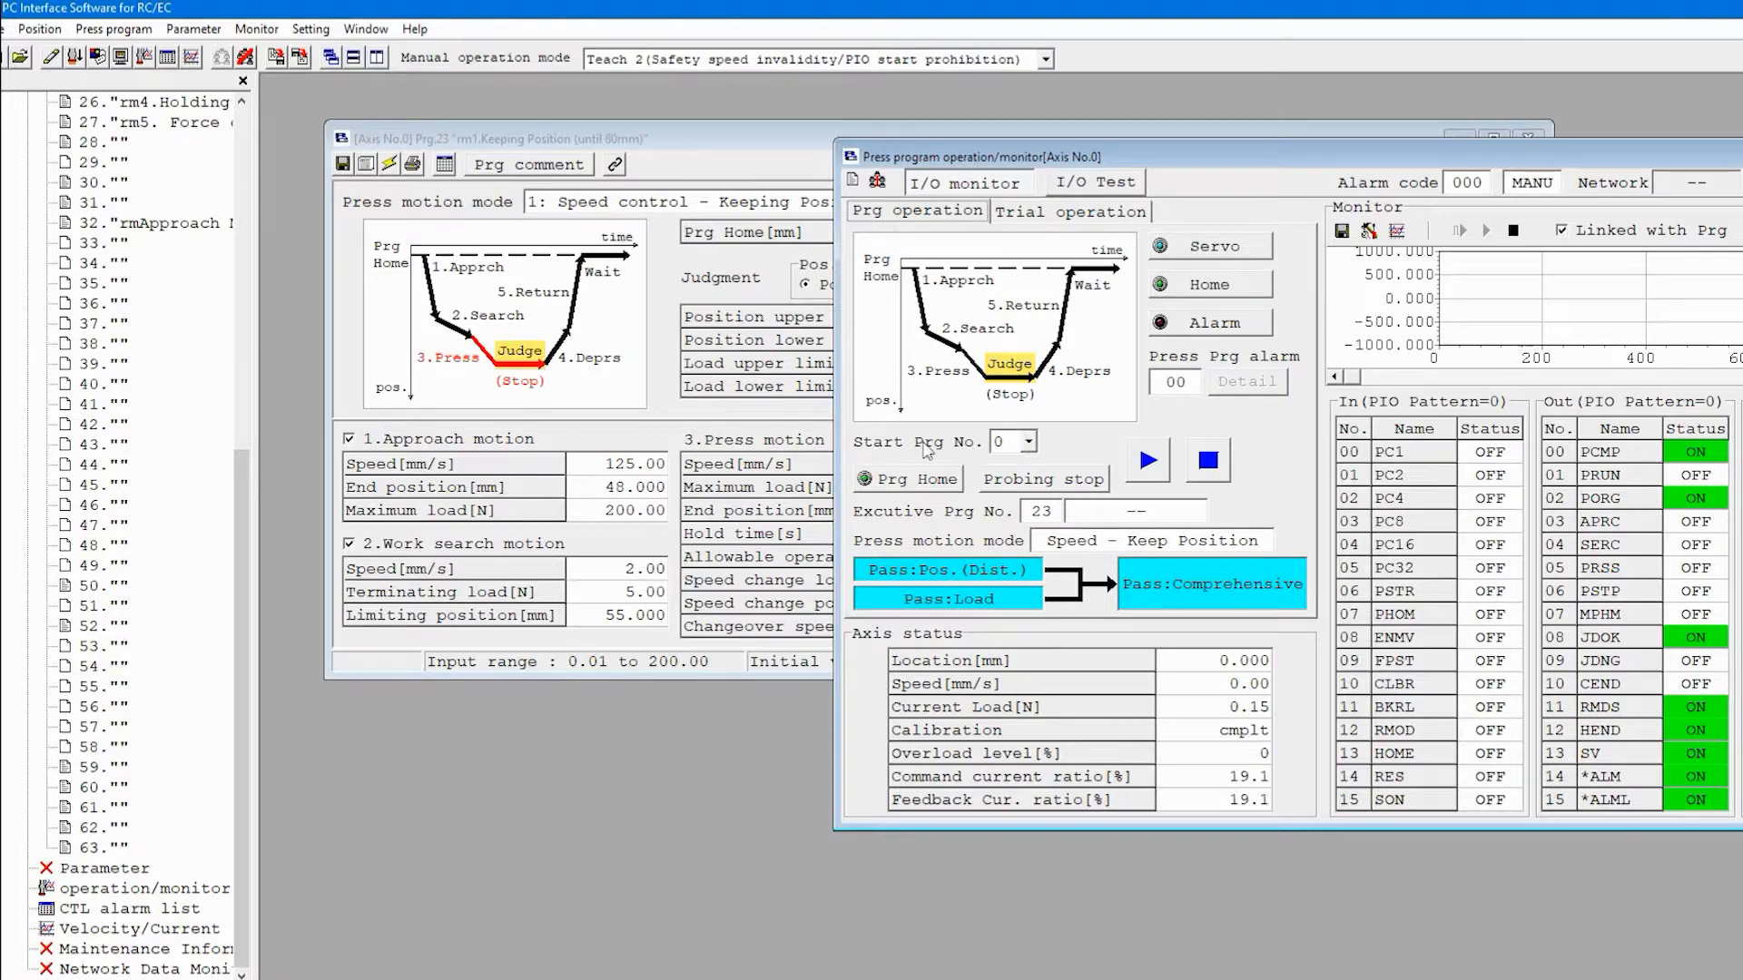
{"action": "left_click", "coordinate": [1029, 441]}
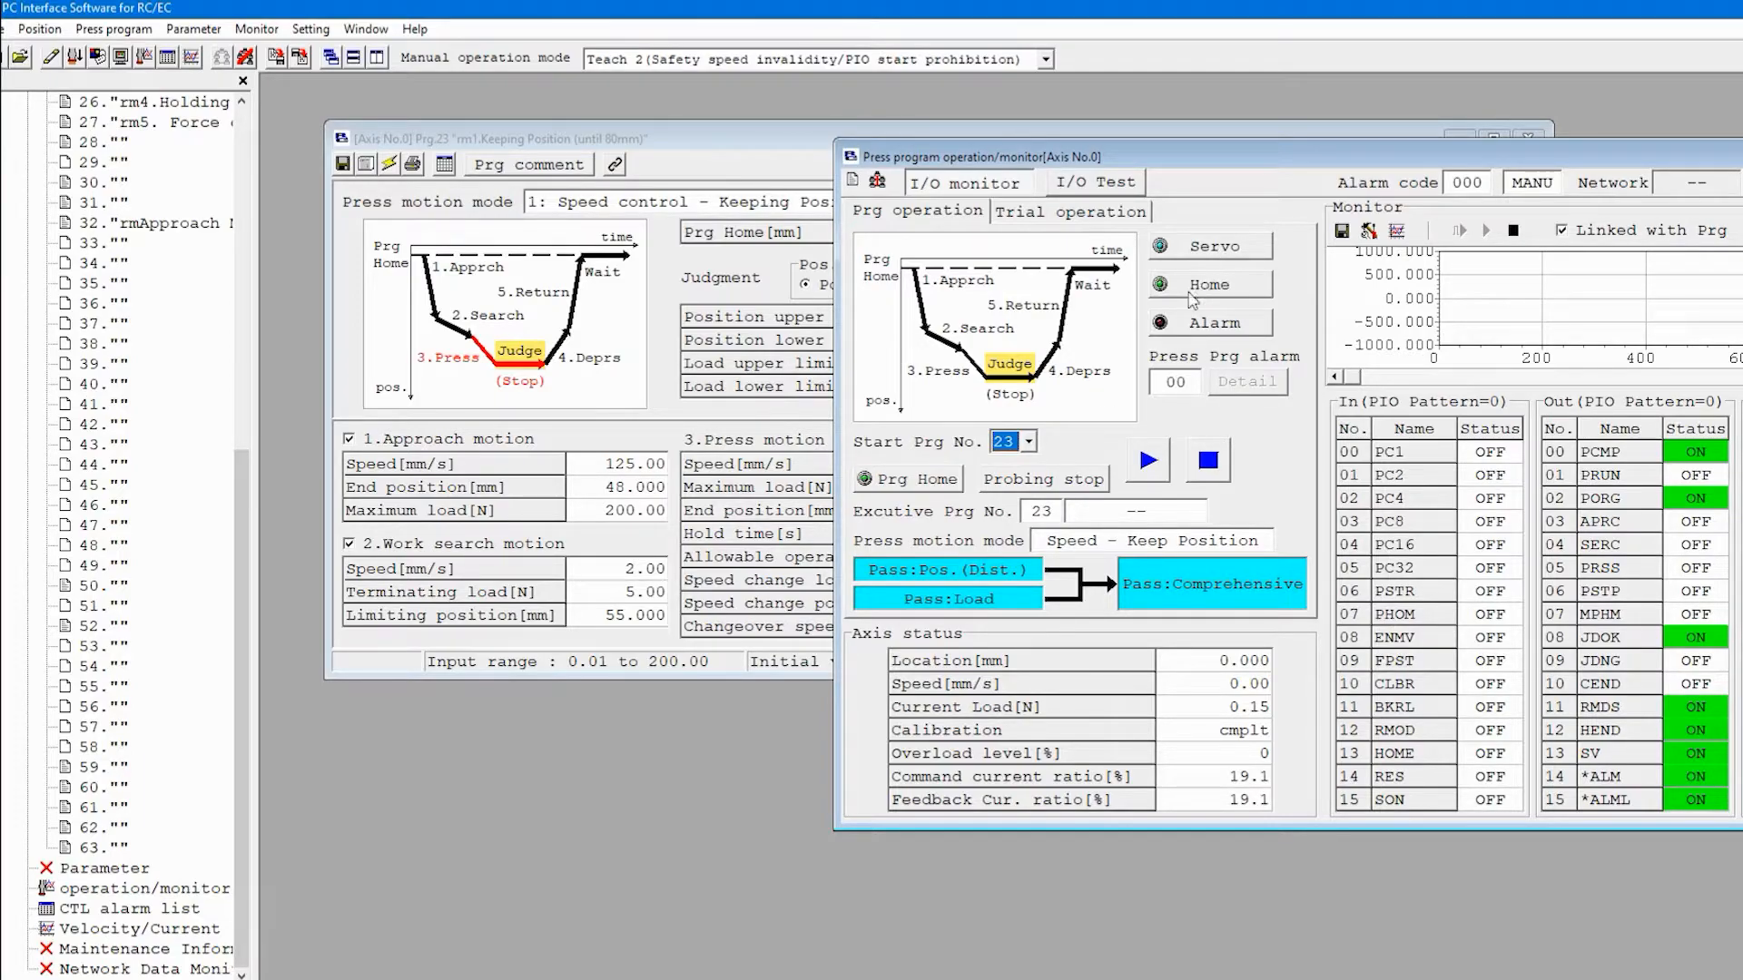
{"action": "mouse_move", "coordinate": [1158, 334]}
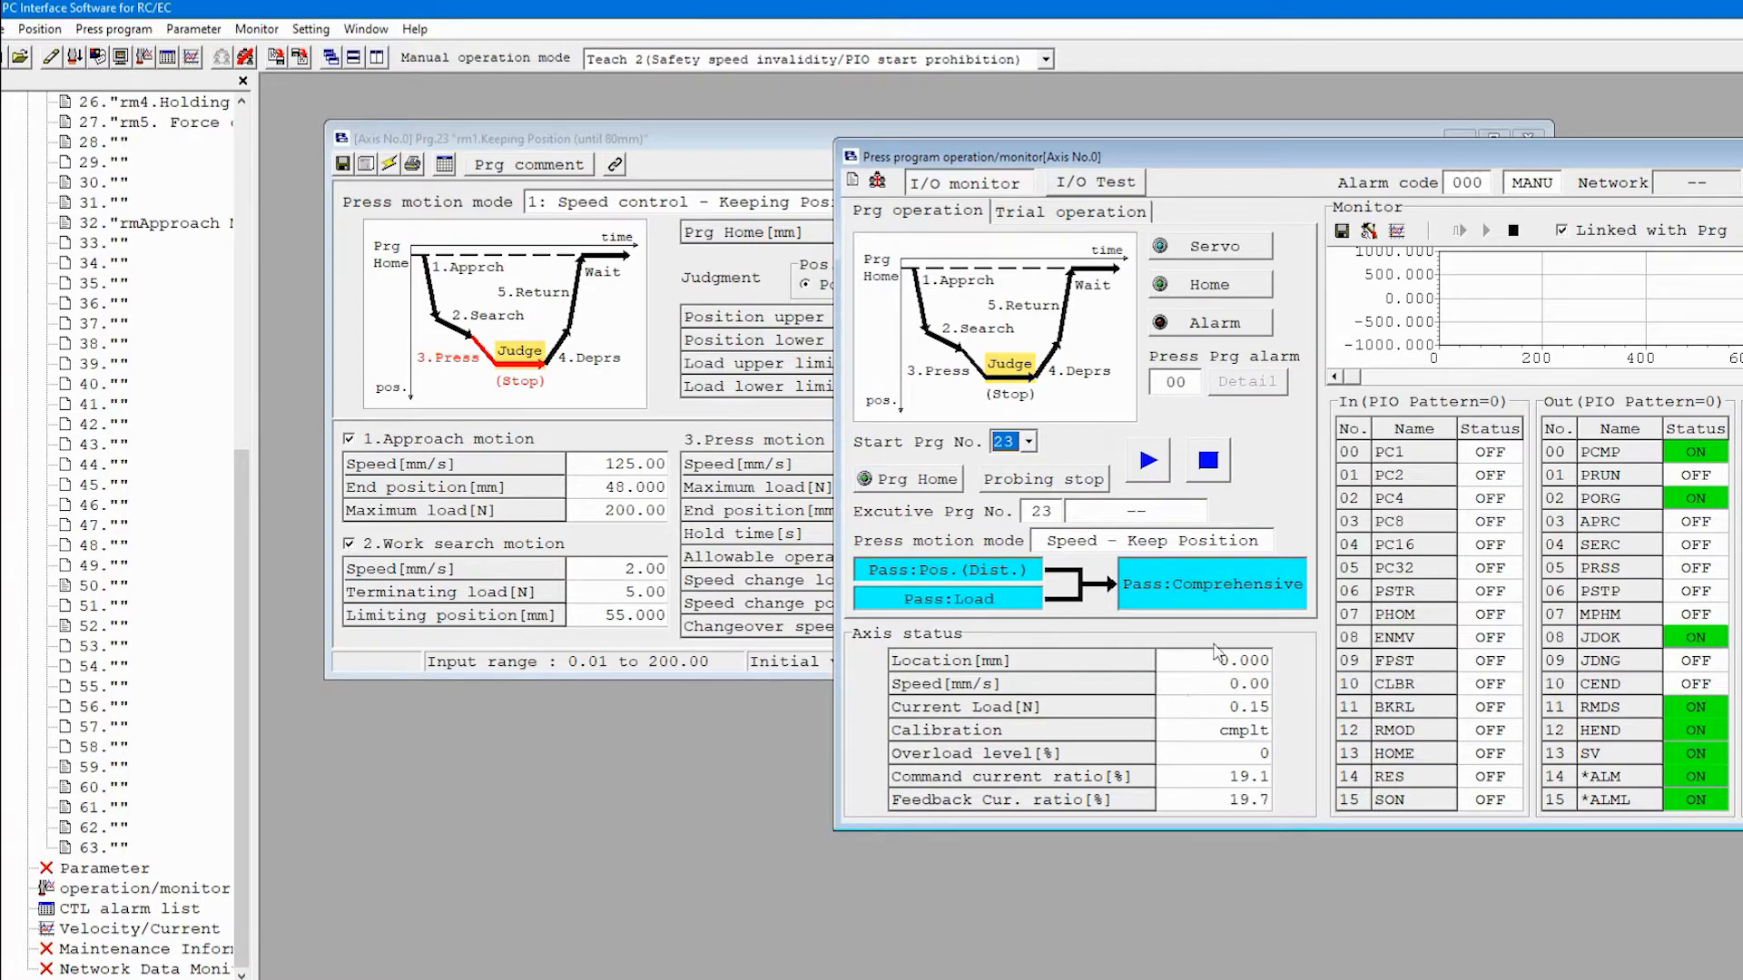
{"action": "left_click", "coordinate": [1145, 460]}
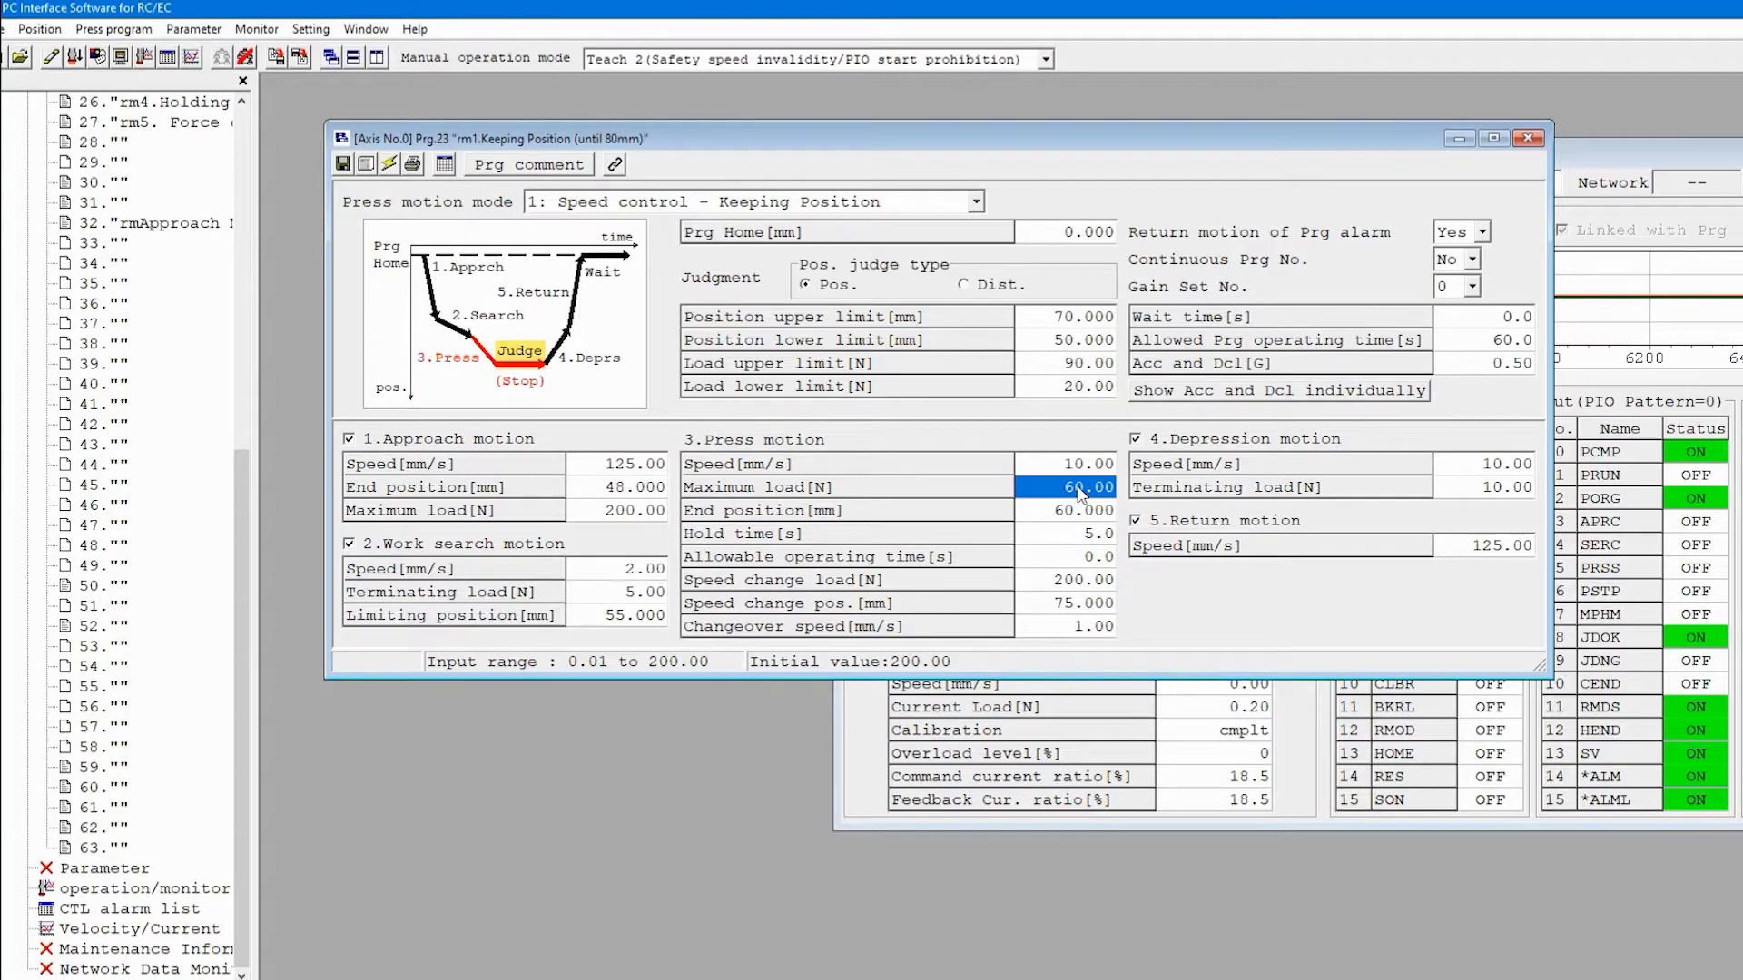
Enter 40 N as program 23's press maximum load and bring the operation monitor forward.
{"action": "type", "text": "40"}
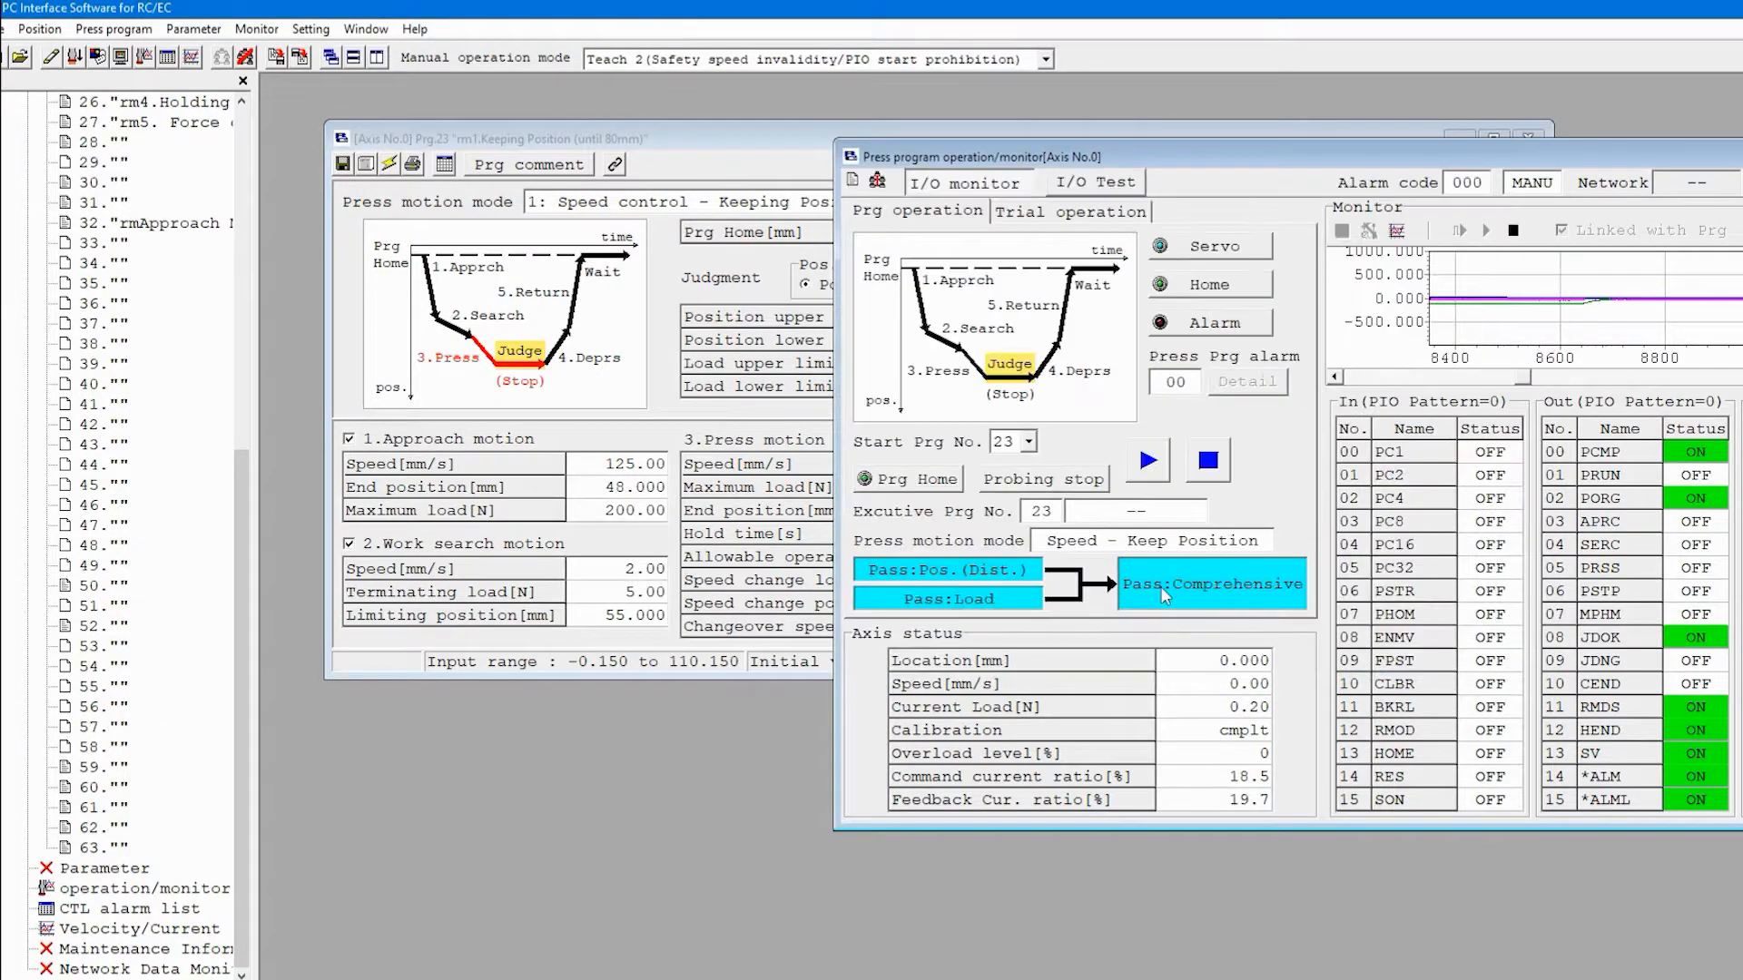
{"action": "left_click", "coordinate": [1146, 459]}
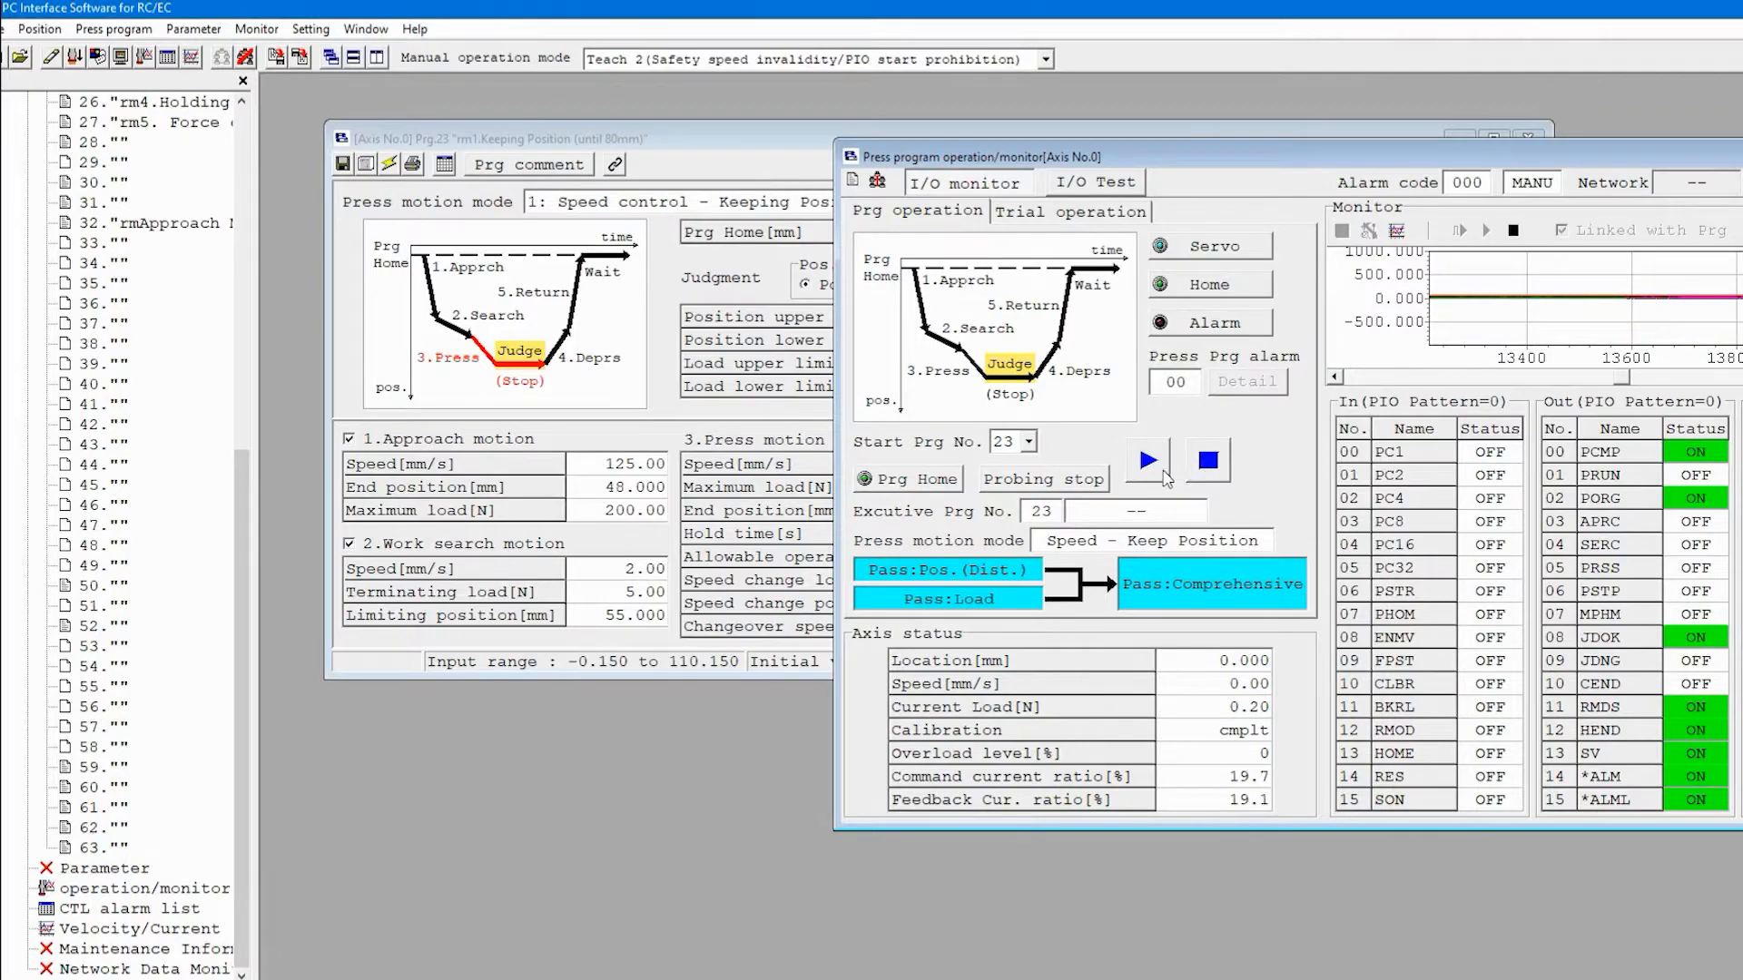
{"action": "mouse_move", "coordinate": [1147, 459]}
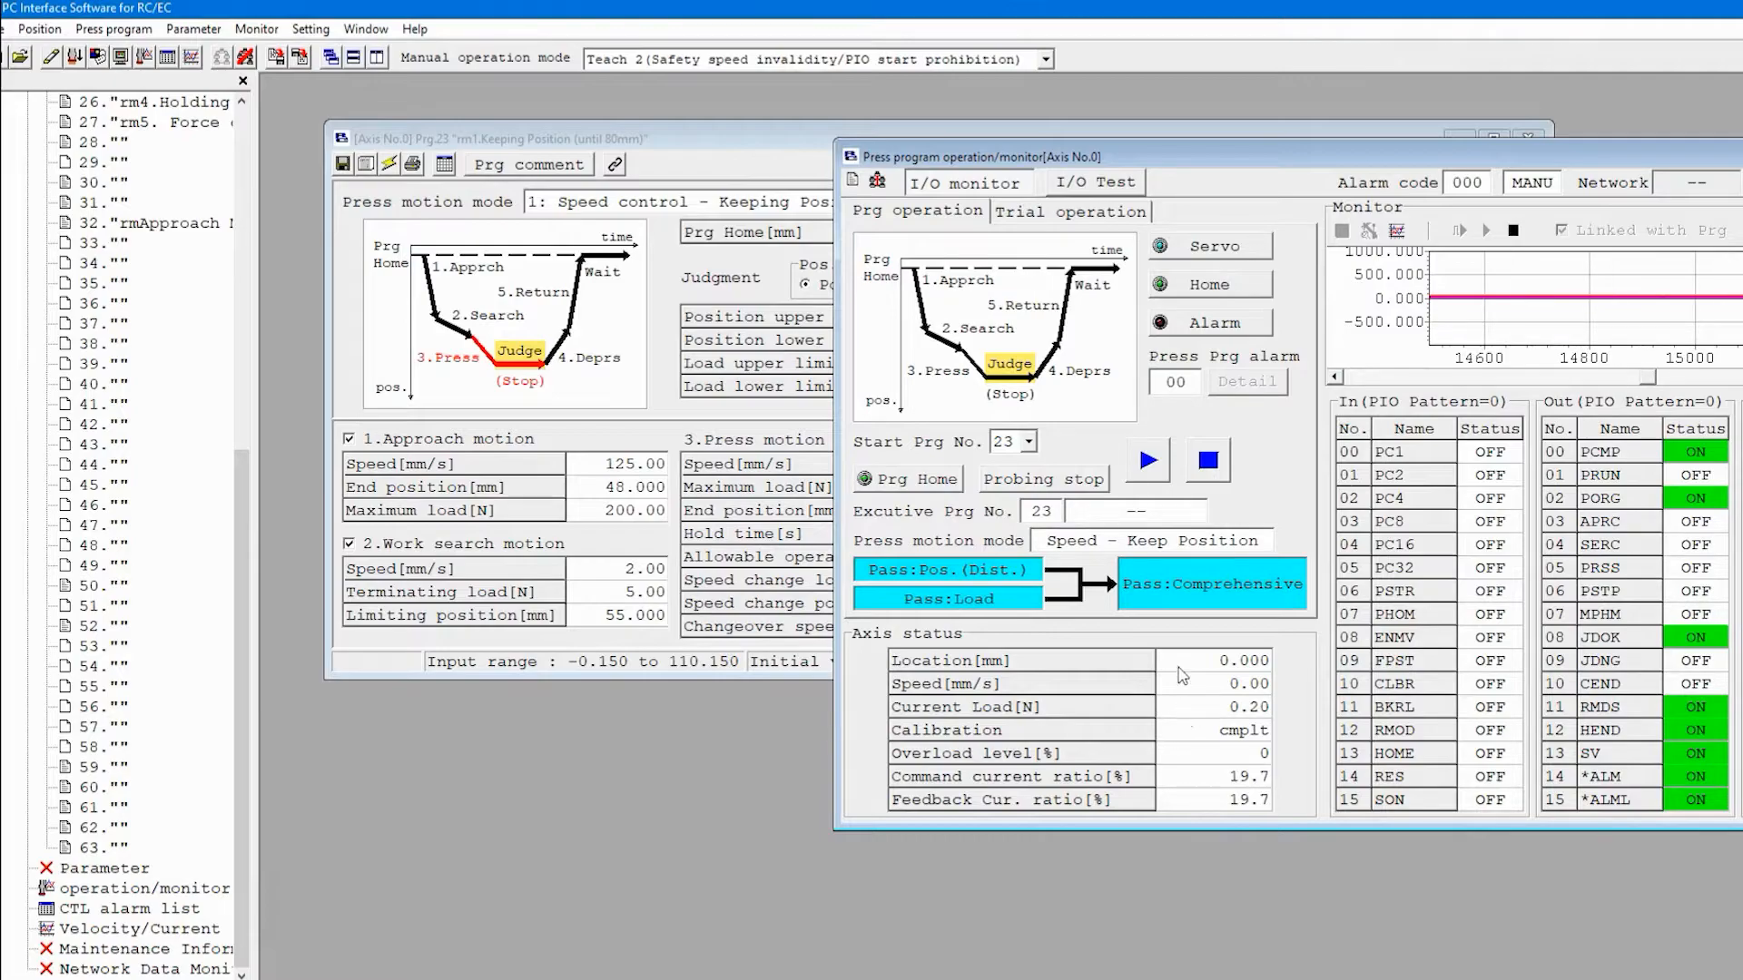
{"action": "mouse_move", "coordinate": [1176, 720]}
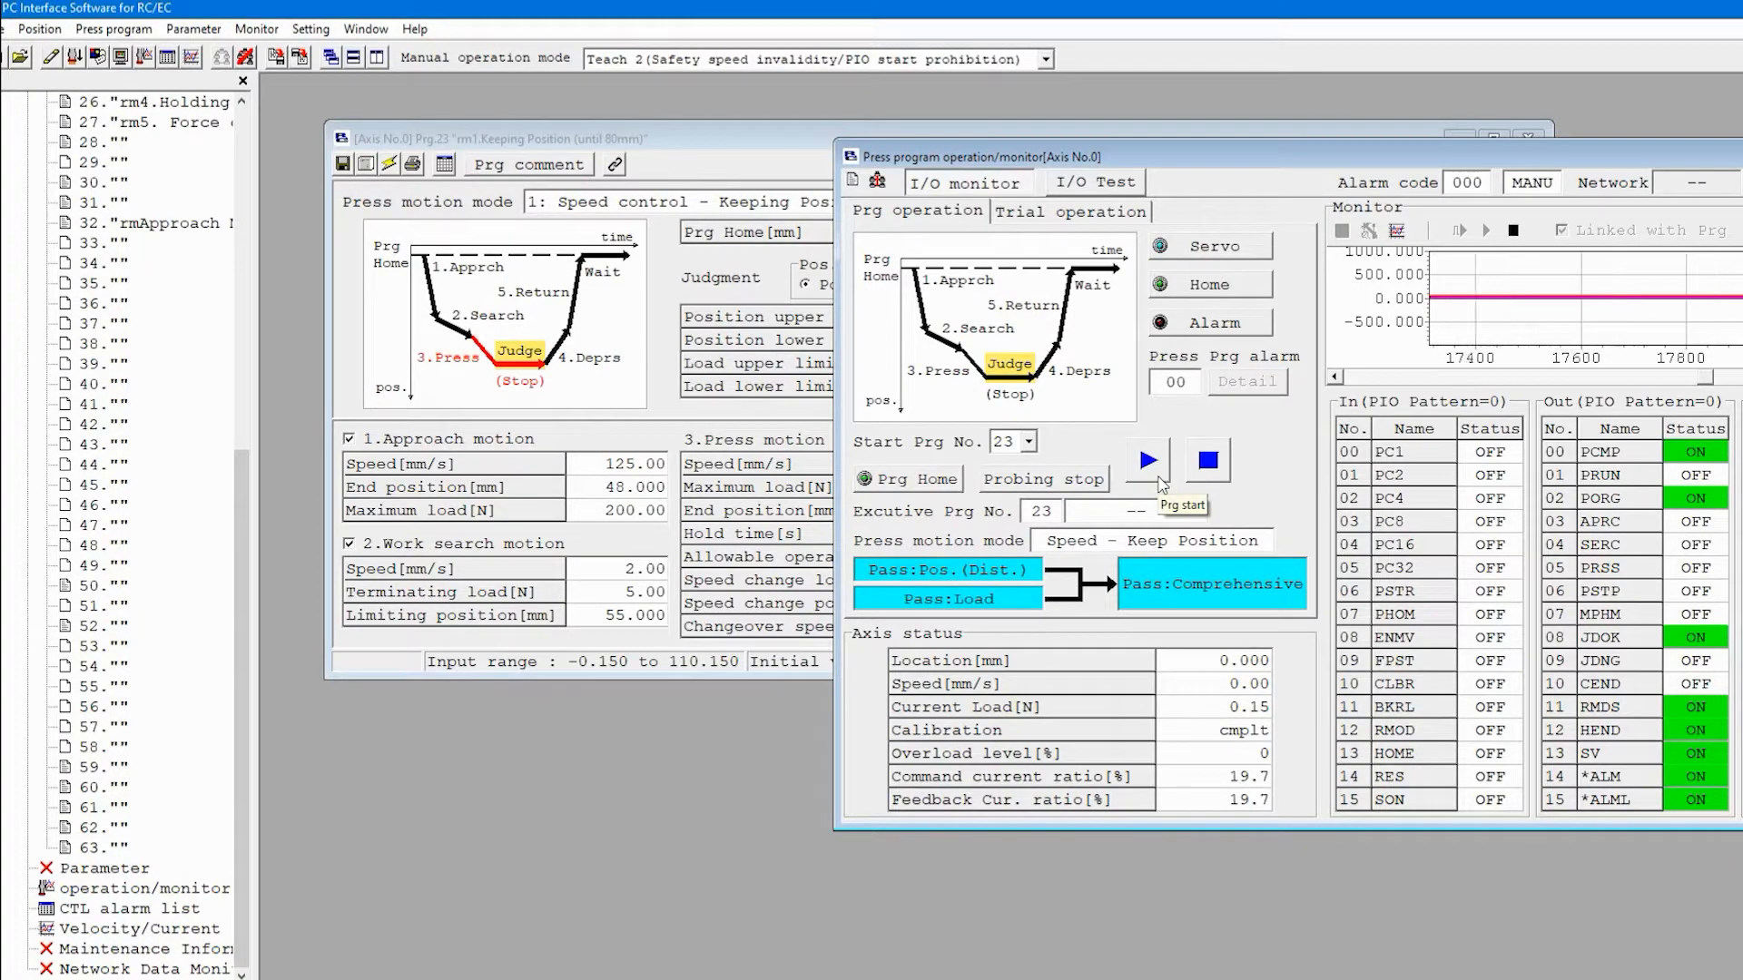
Run program 23 and reset the 044 maximum press load over alarm it raises.
{"action": "left_click", "coordinate": [1148, 460]}
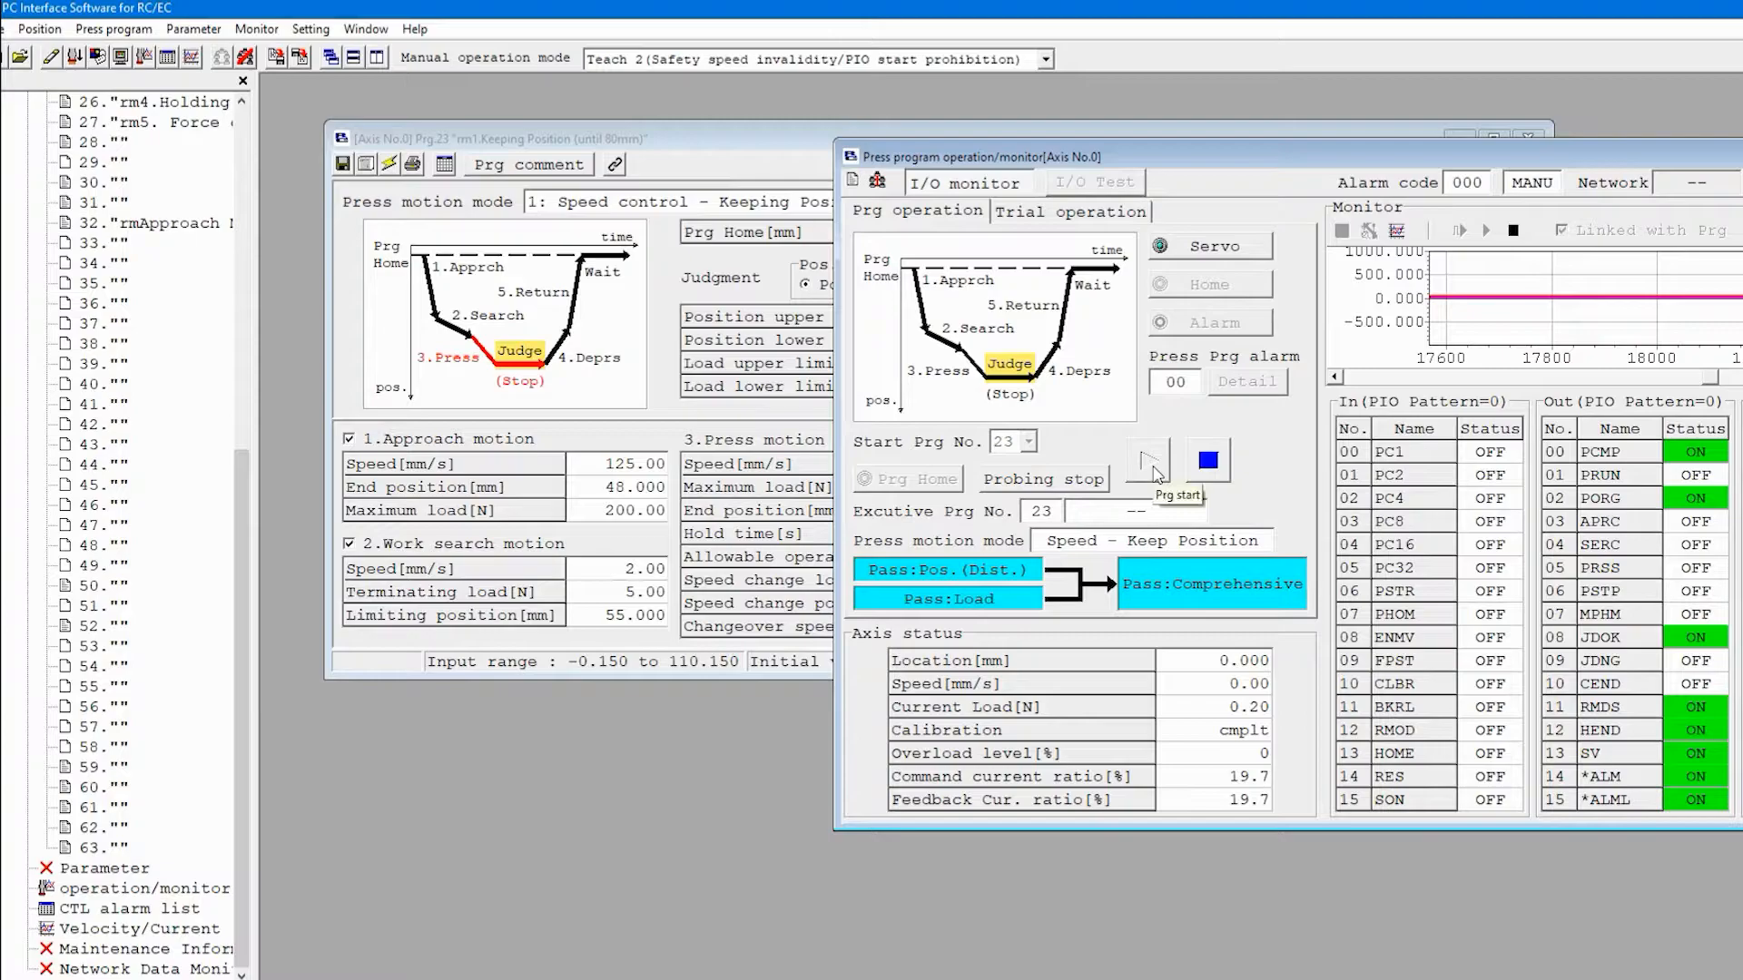
{"action": "left_click", "coordinate": [1146, 460]}
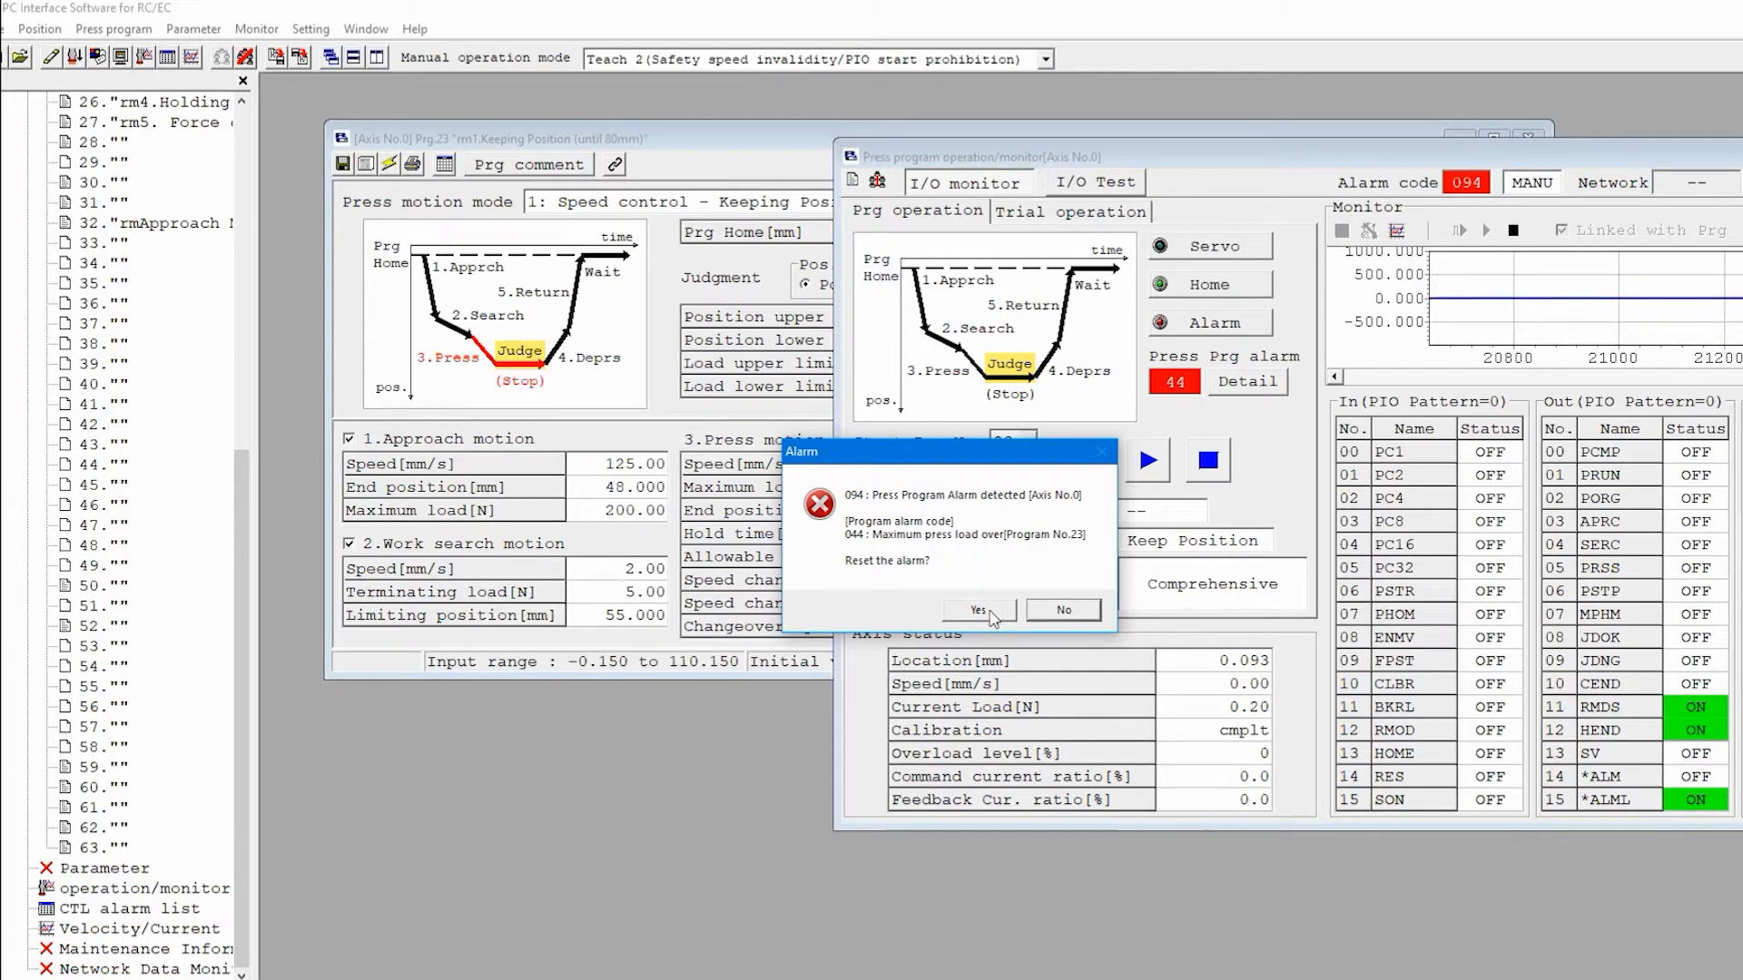
{"action": "left_click", "coordinate": [976, 610]}
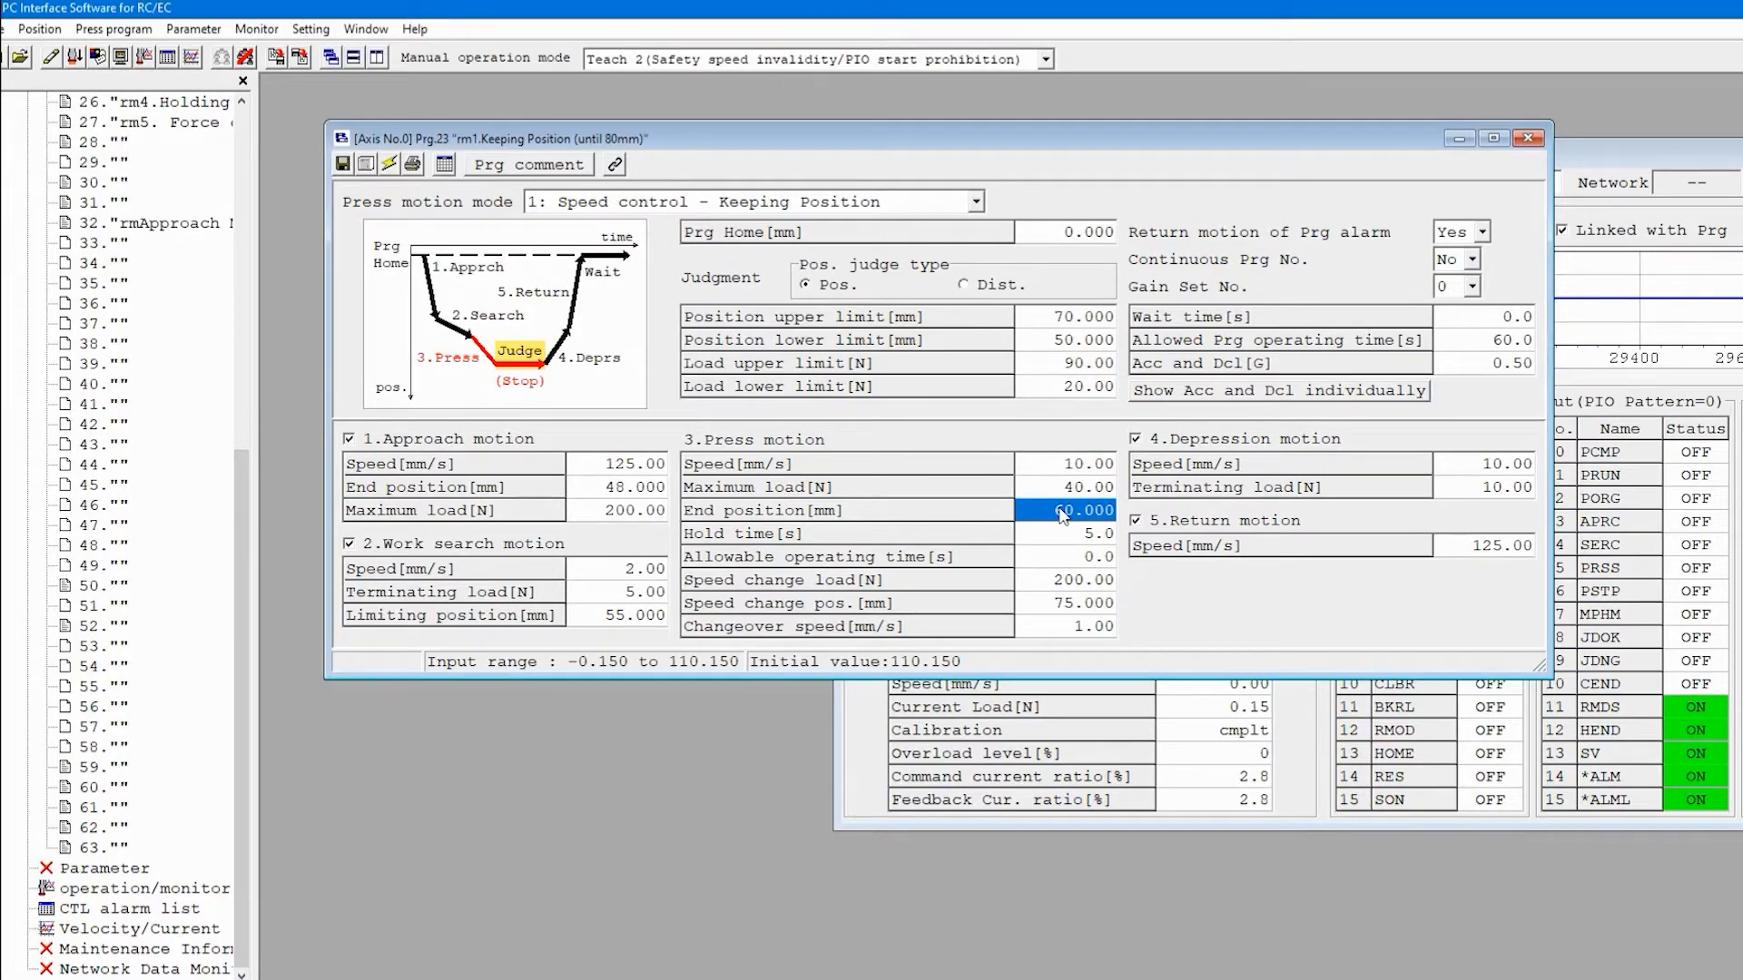
Enter 65 mm as program 23's press end position.
{"action": "type", "text": "6"}
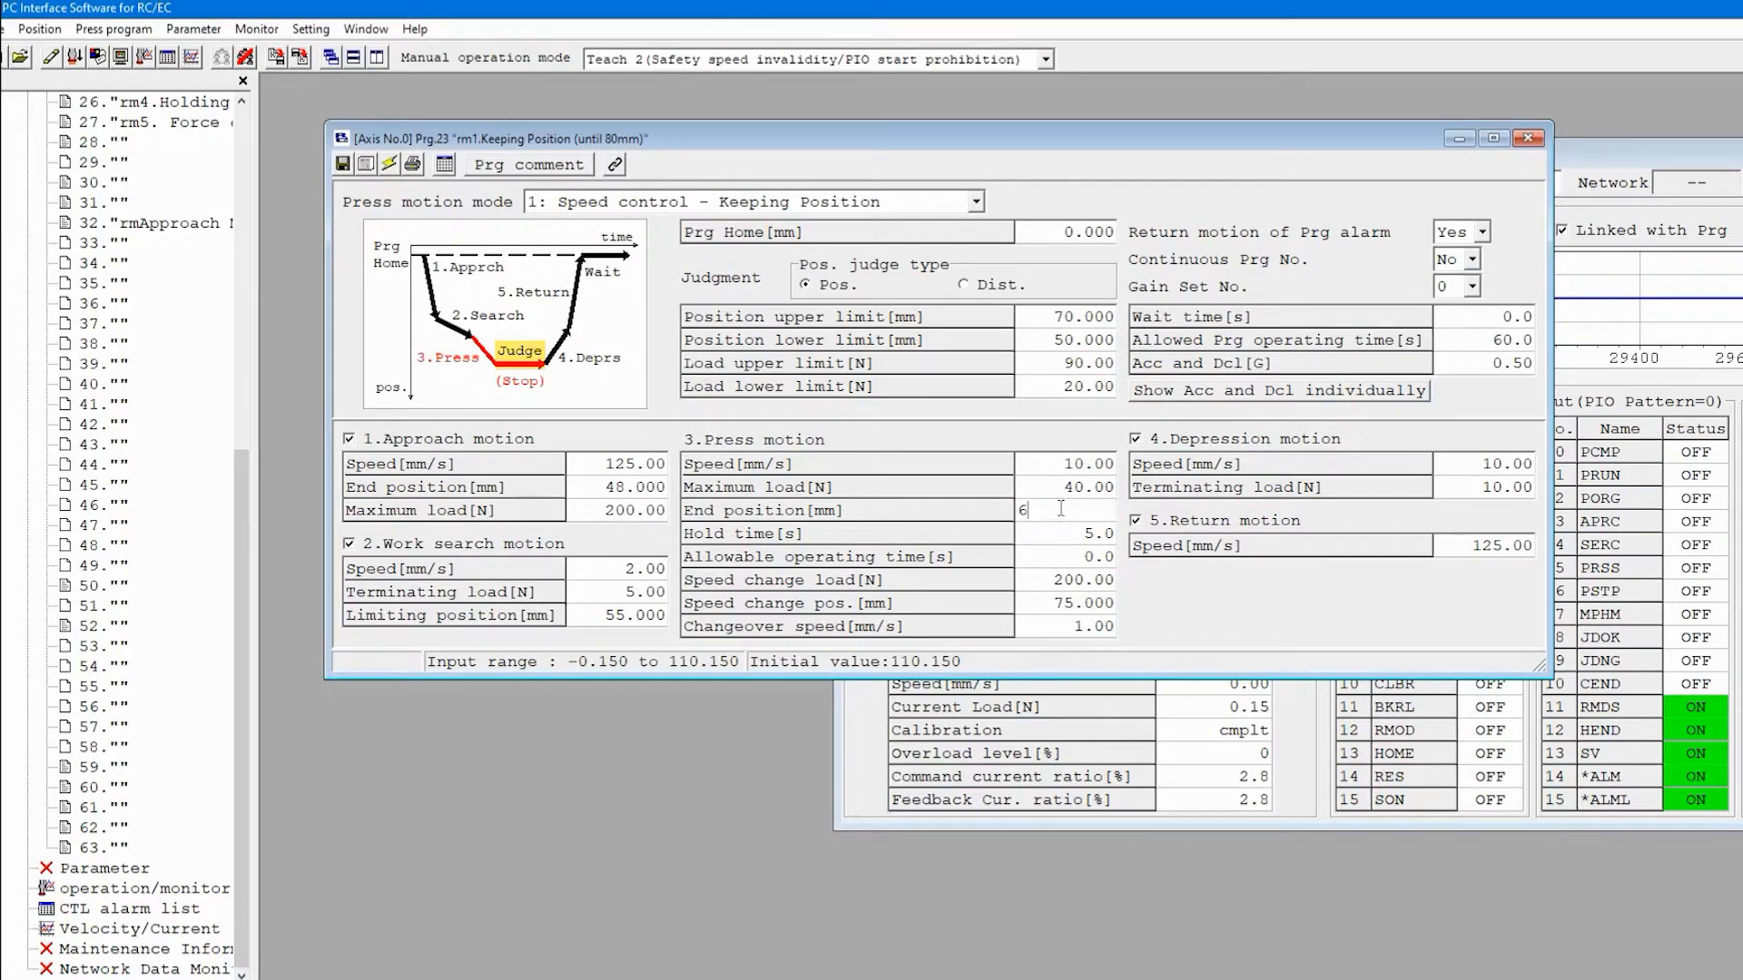
{"action": "type", "text": "5.000"}
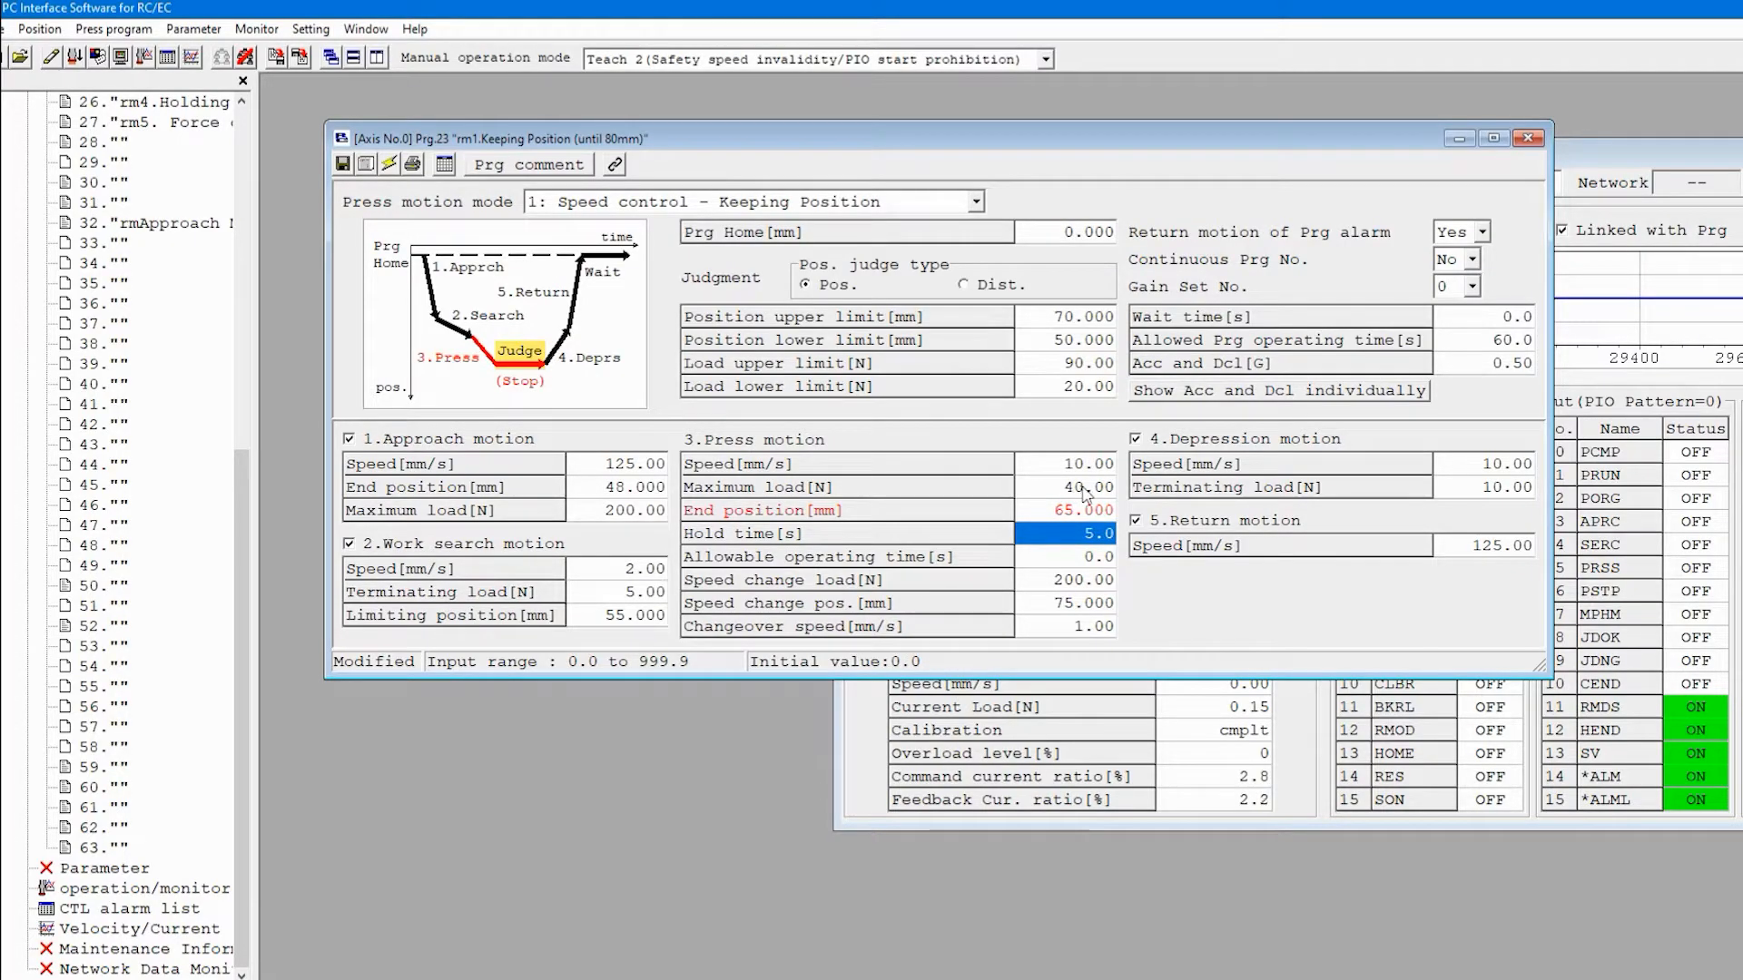
{"action": "mouse_move", "coordinate": [1089, 491]}
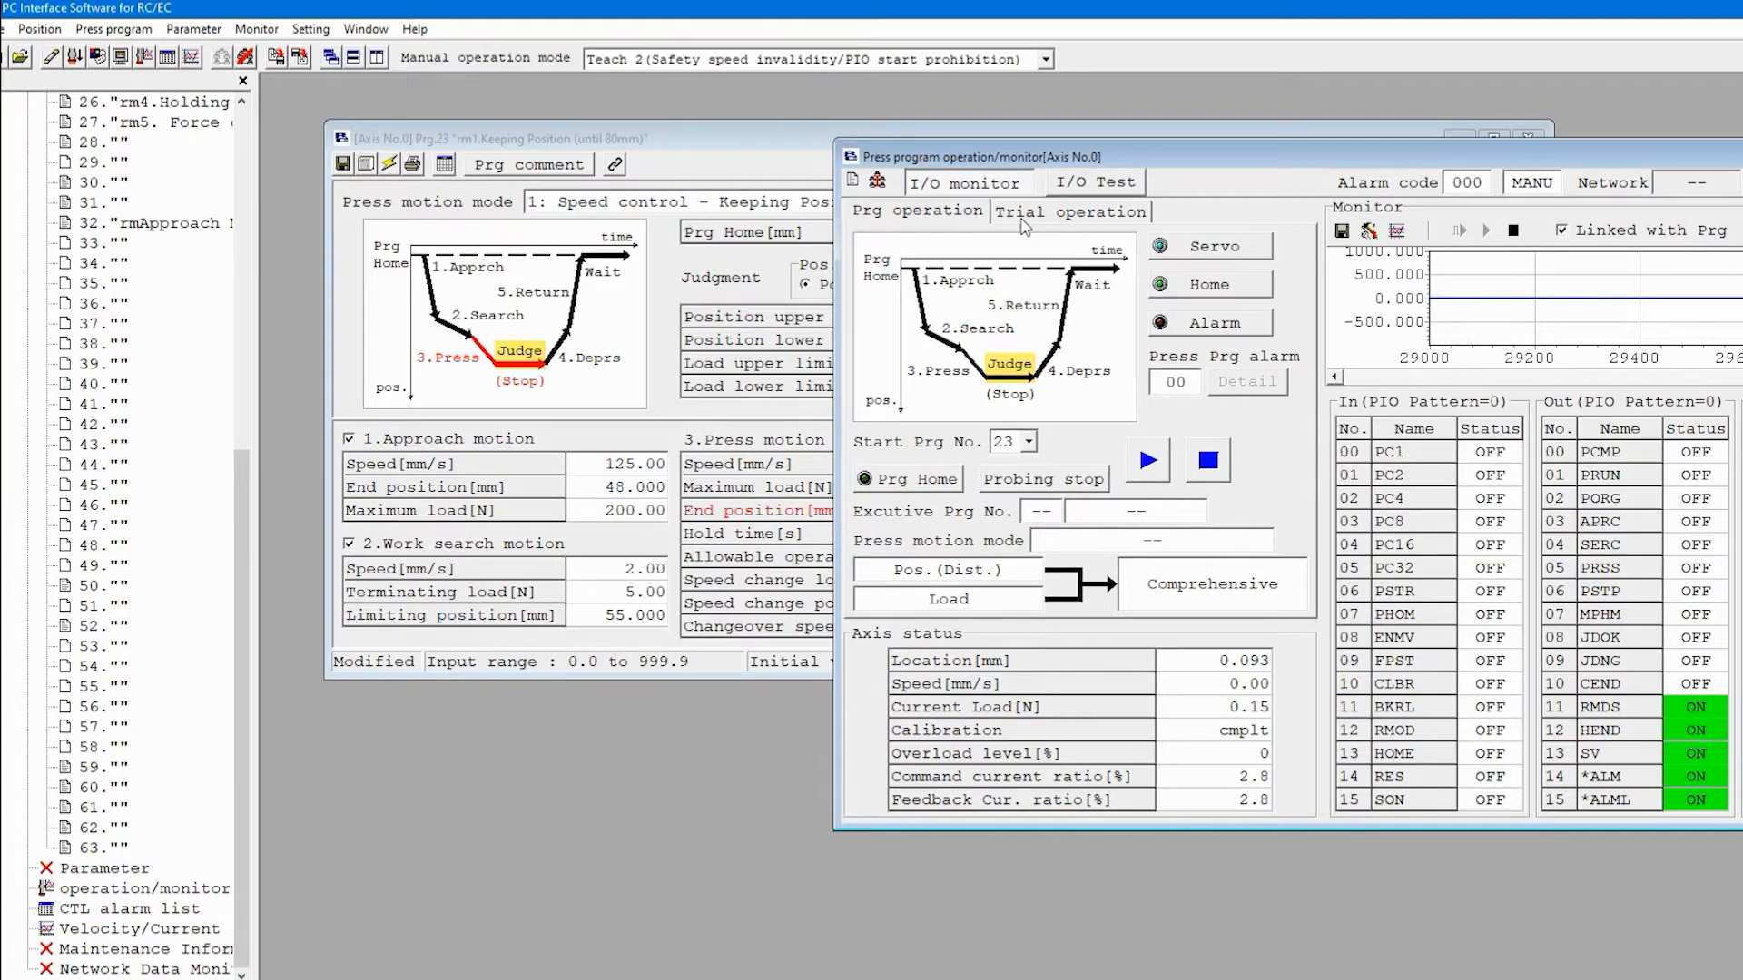
Show the monitor's Trial operation page, keeping program 23's end position at 65 mm.
{"action": "left_click", "coordinate": [1069, 211]}
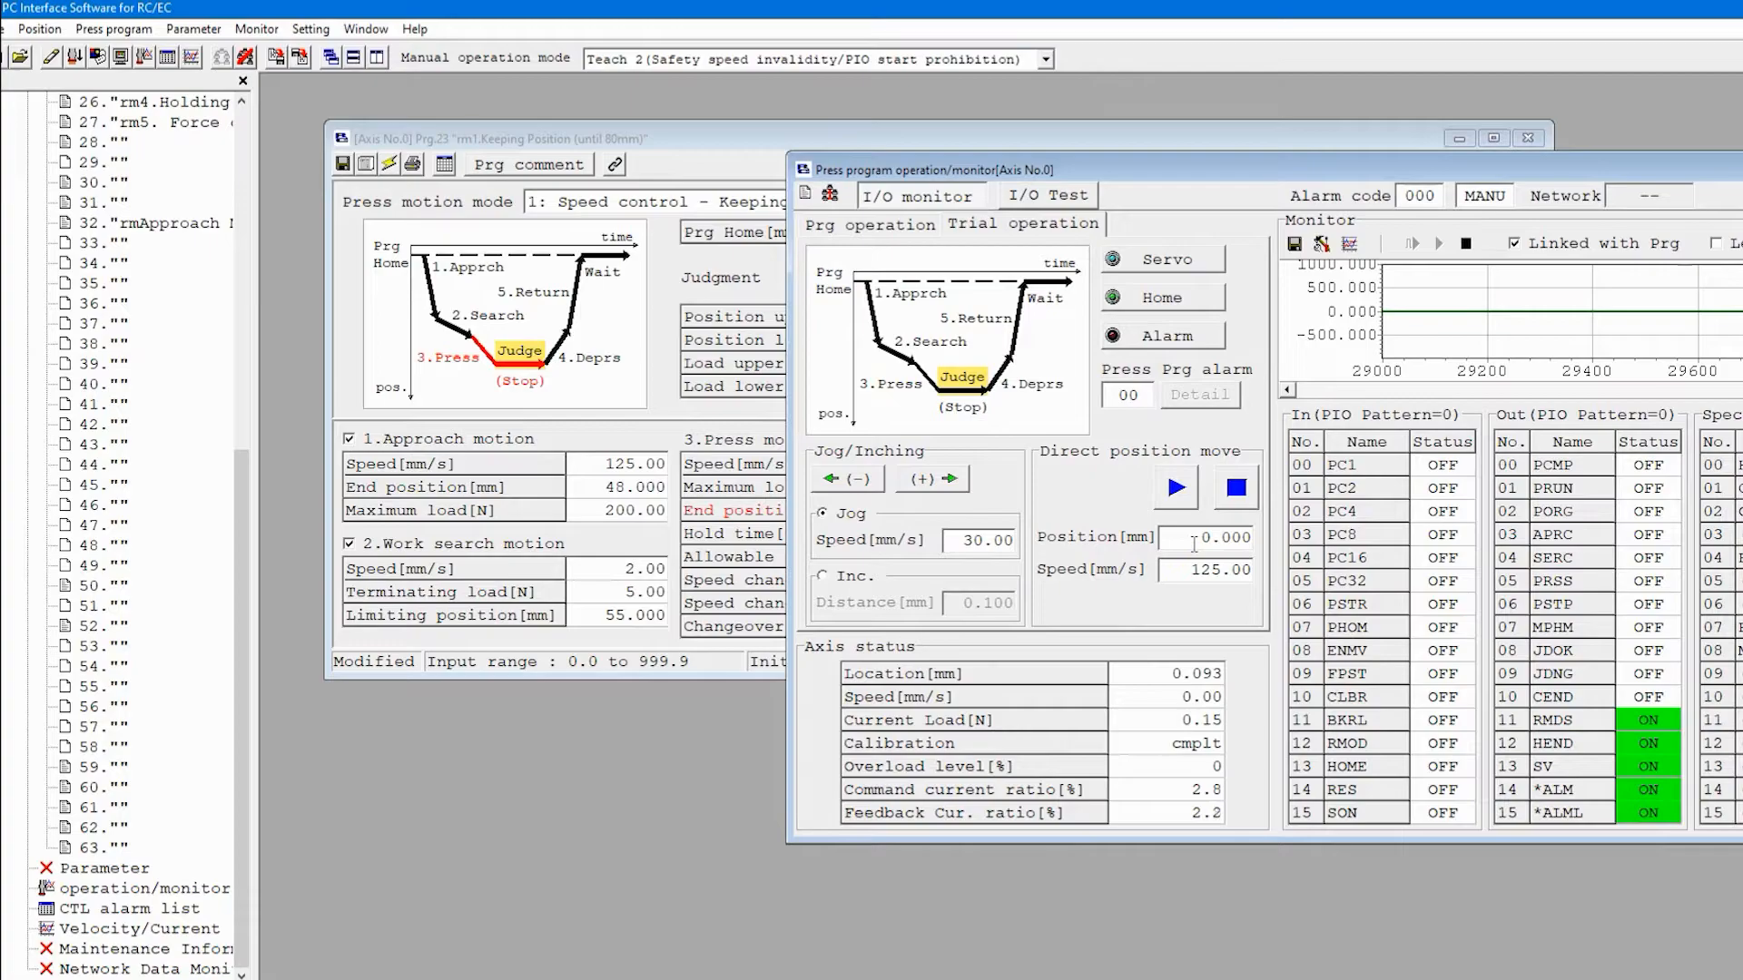
{"action": "type", "text": "65.000"}
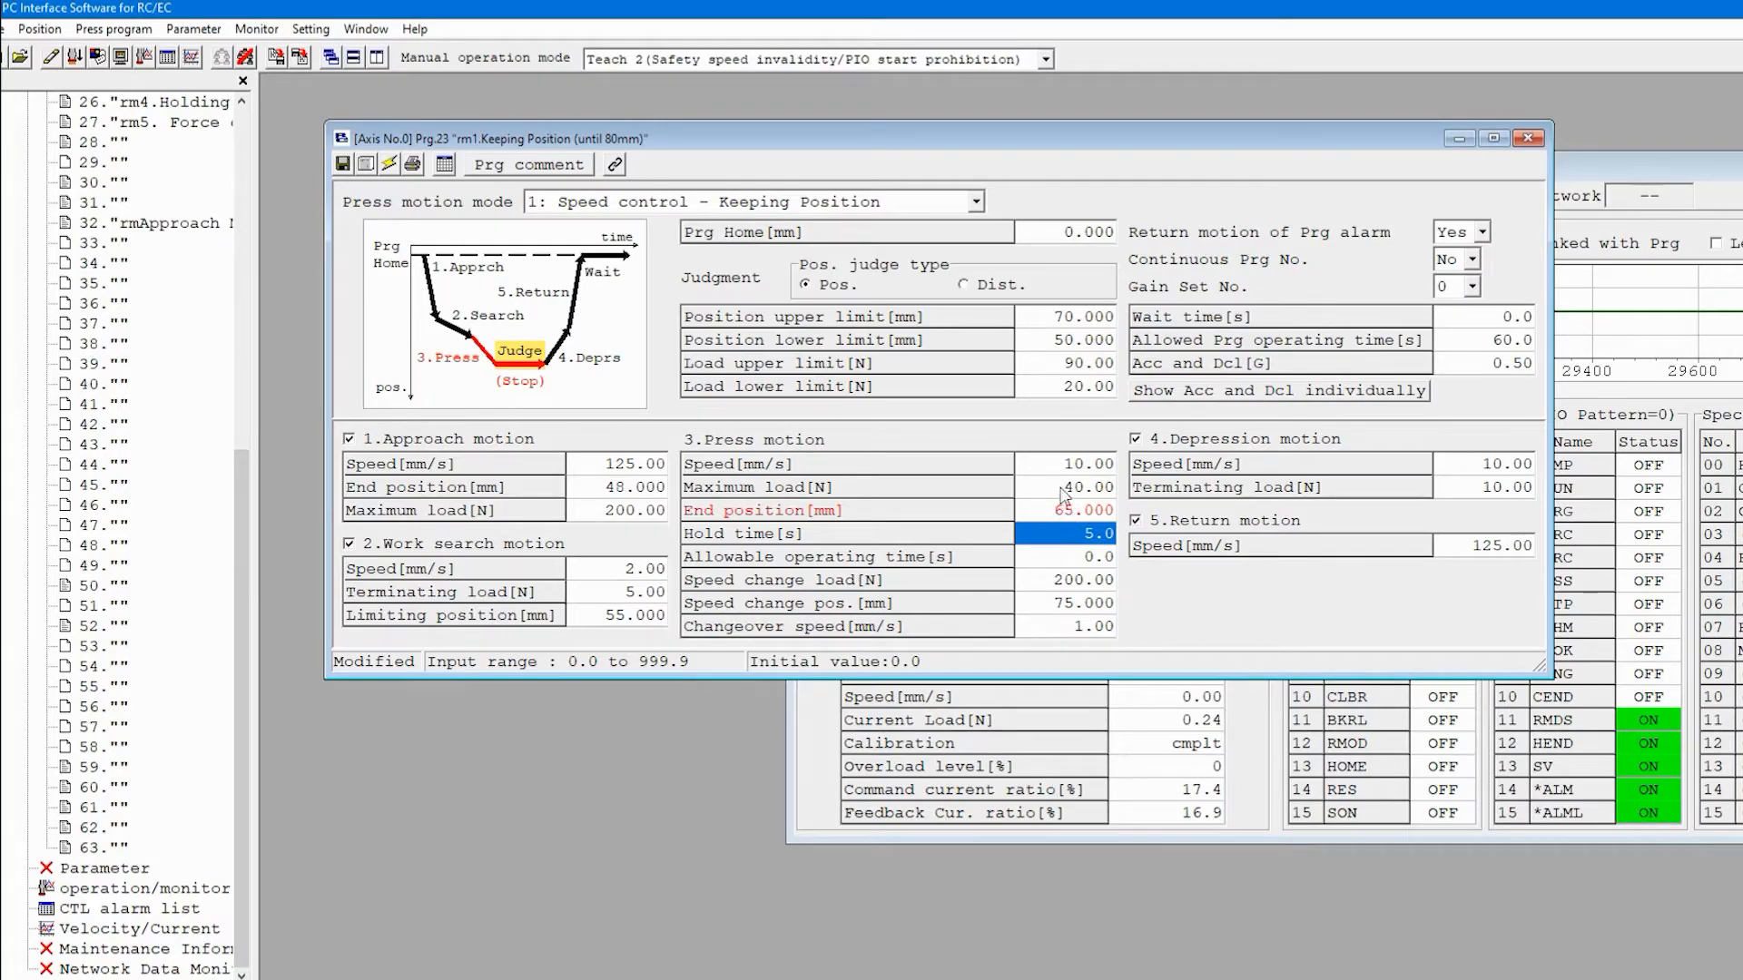
Edit program 23's press maximum load value to 50 N.
{"action": "left_click", "coordinate": [1084, 486]}
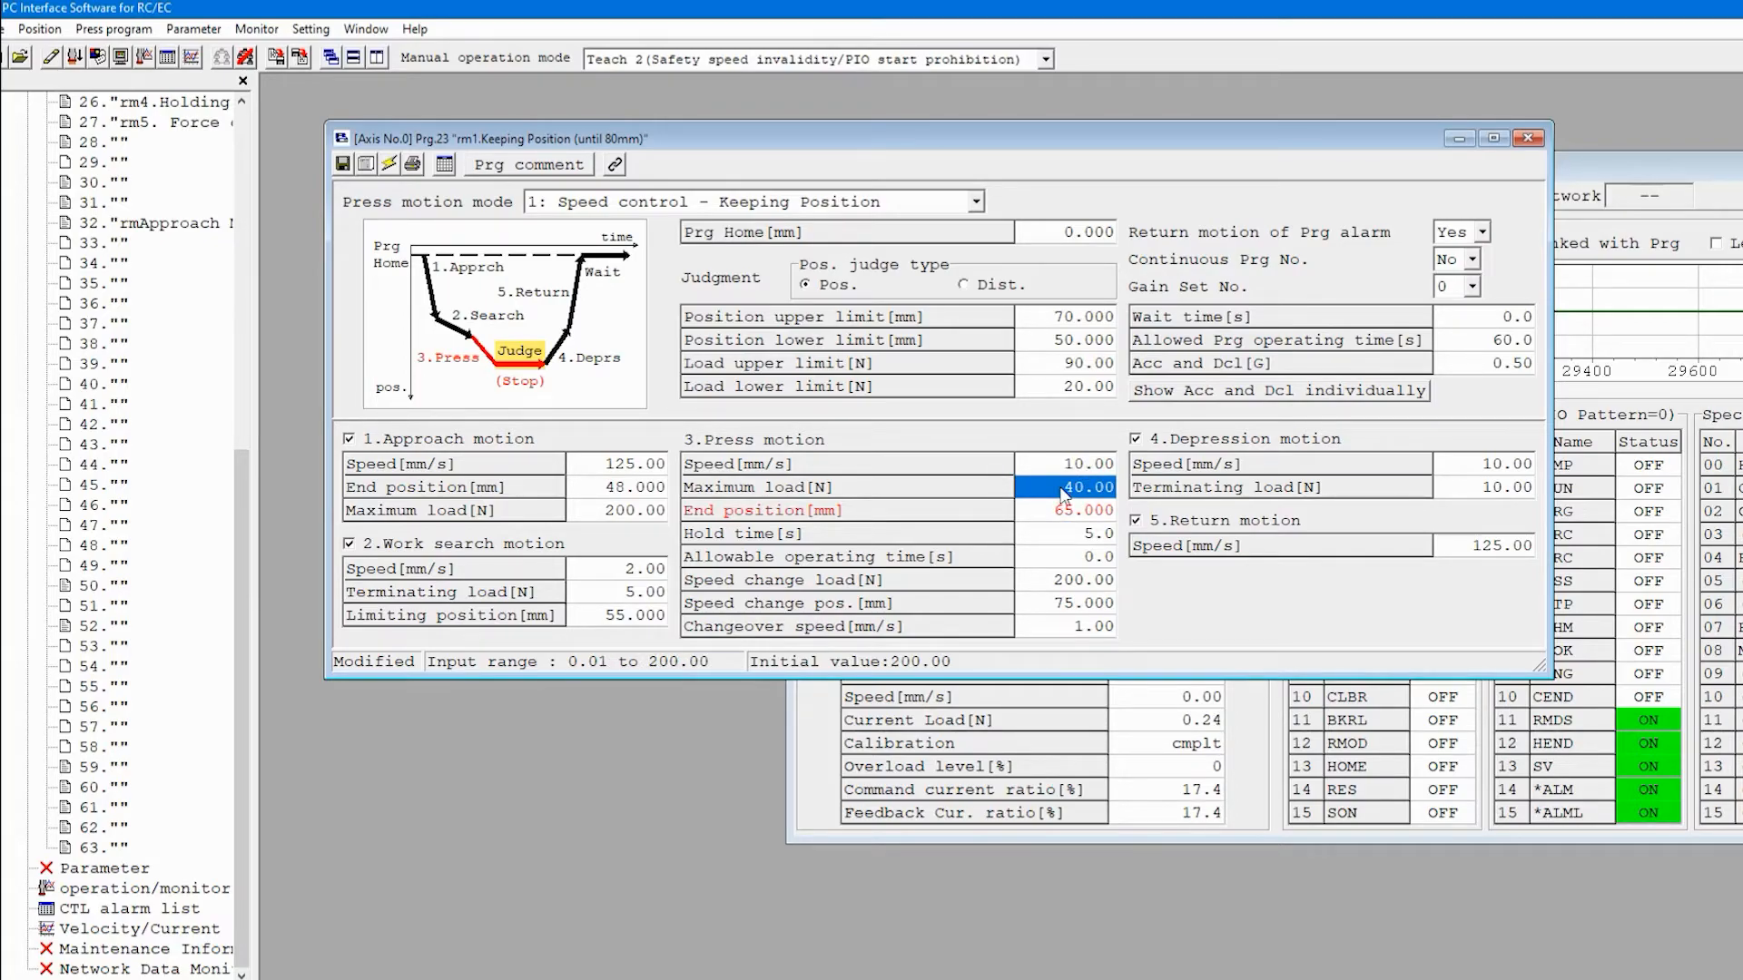
{"action": "left_click", "coordinate": [1068, 510]}
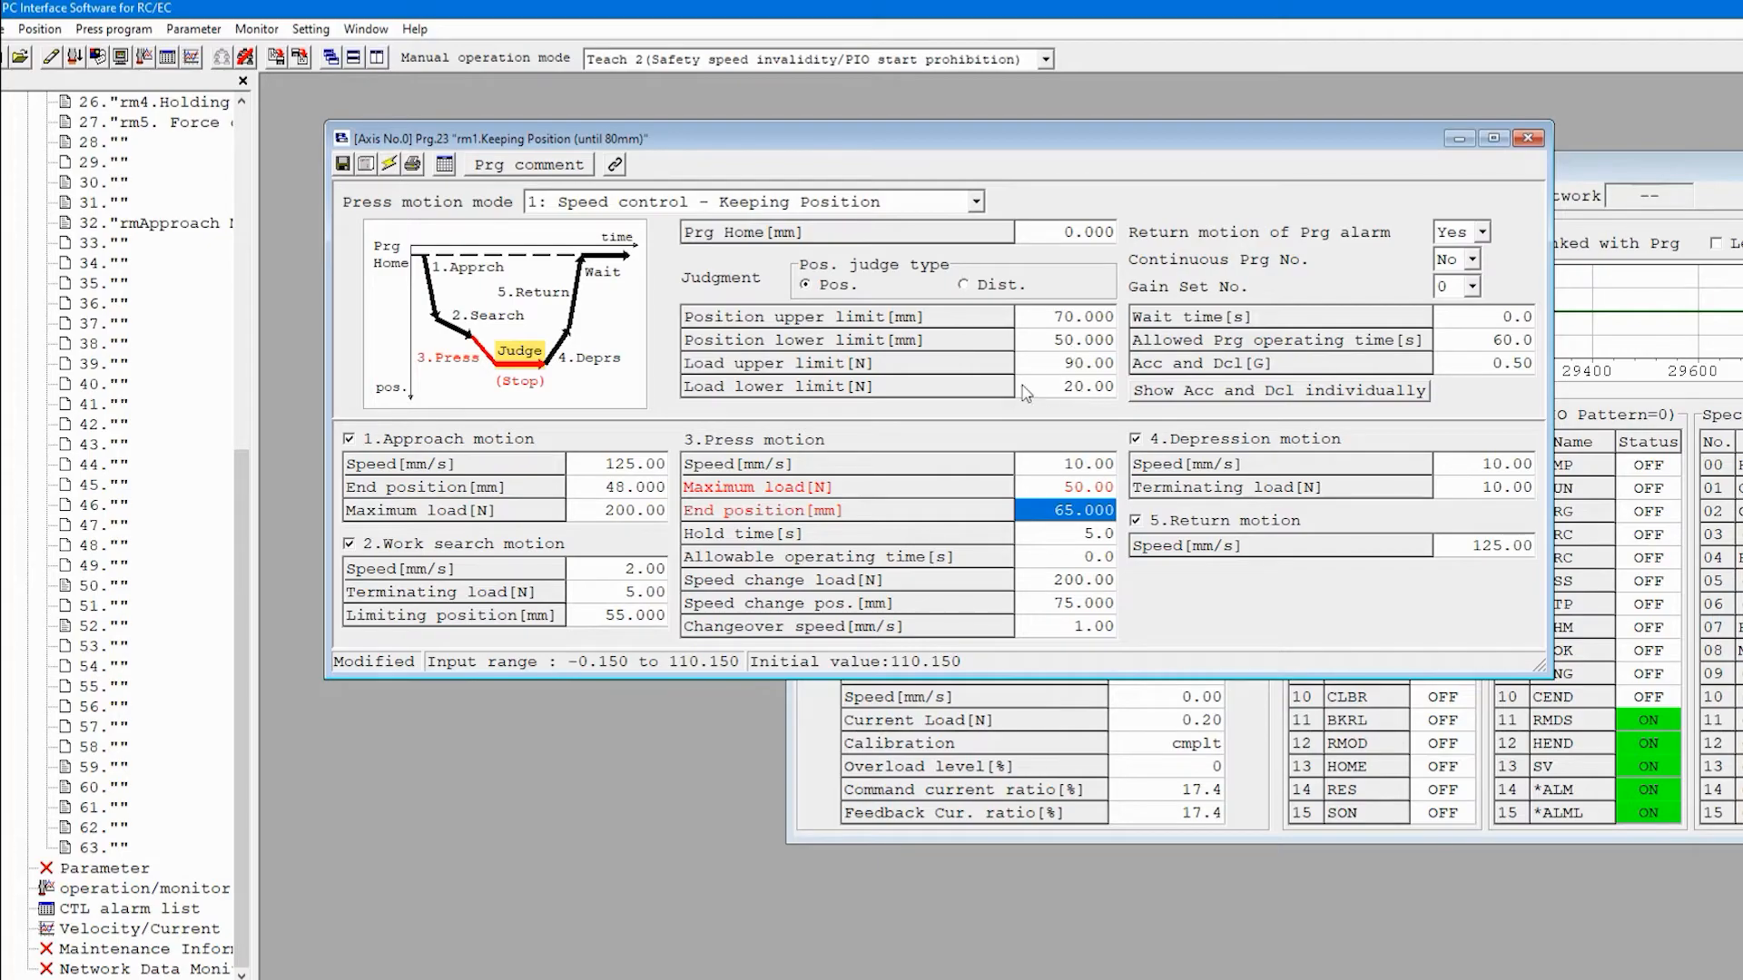
{"action": "mouse_move", "coordinate": [1066, 357]}
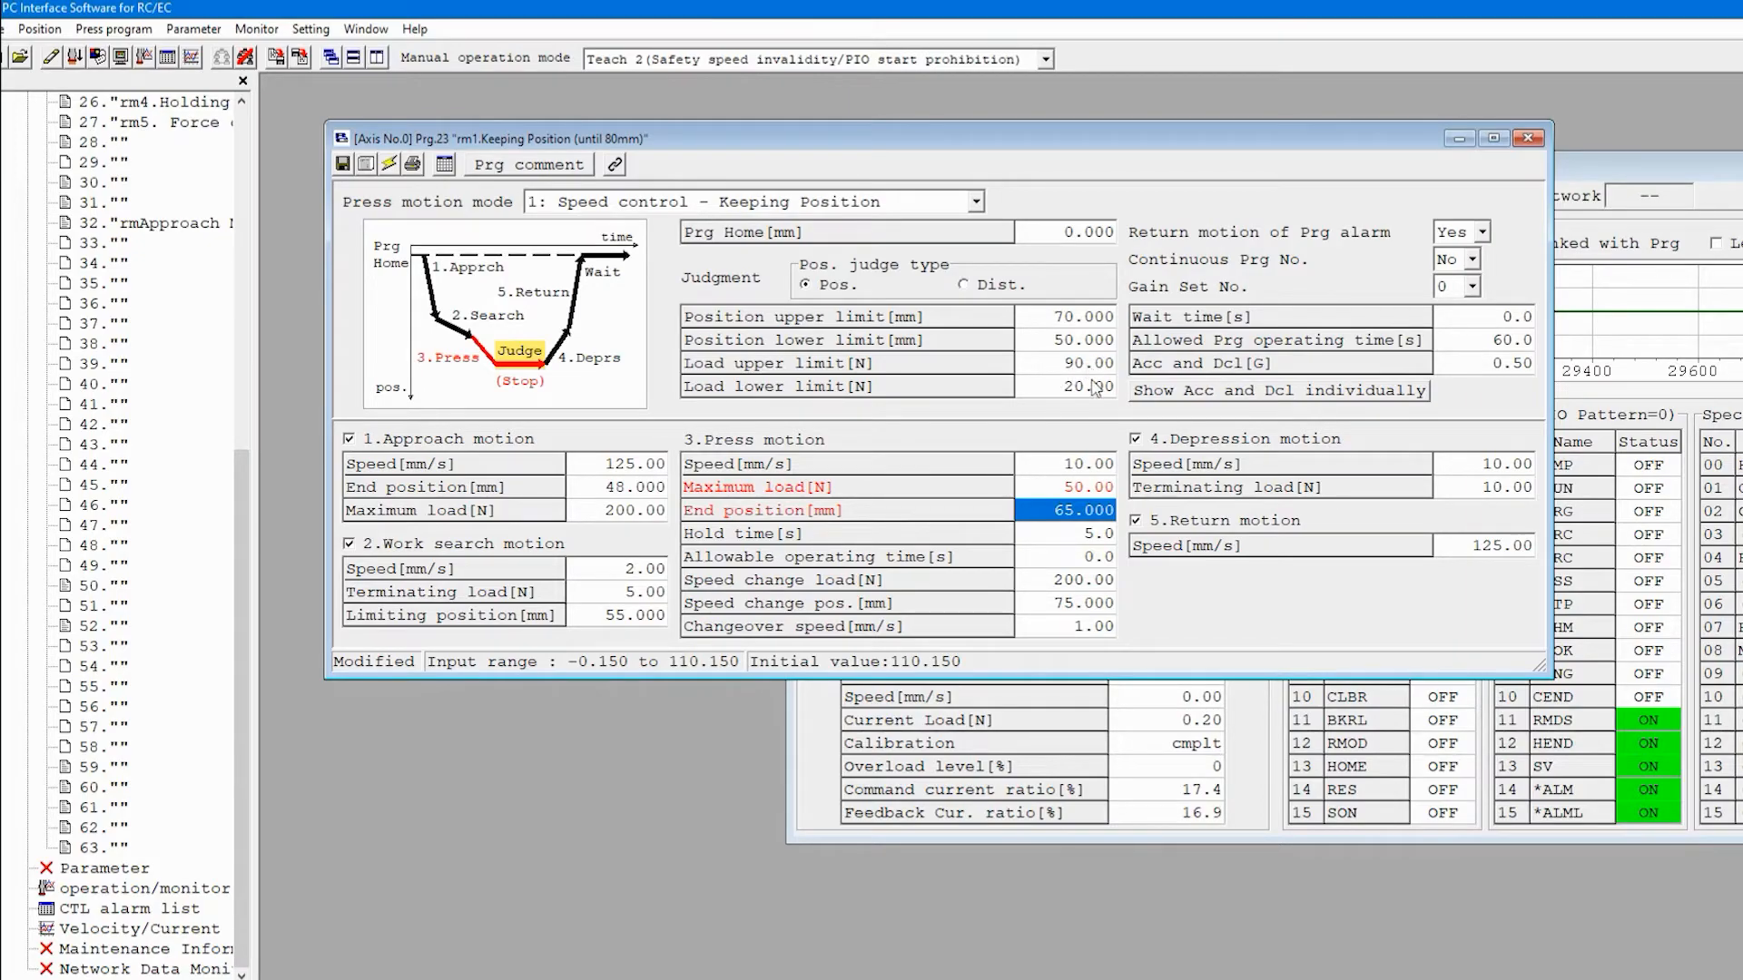
{"action": "mouse_move", "coordinate": [1094, 385]}
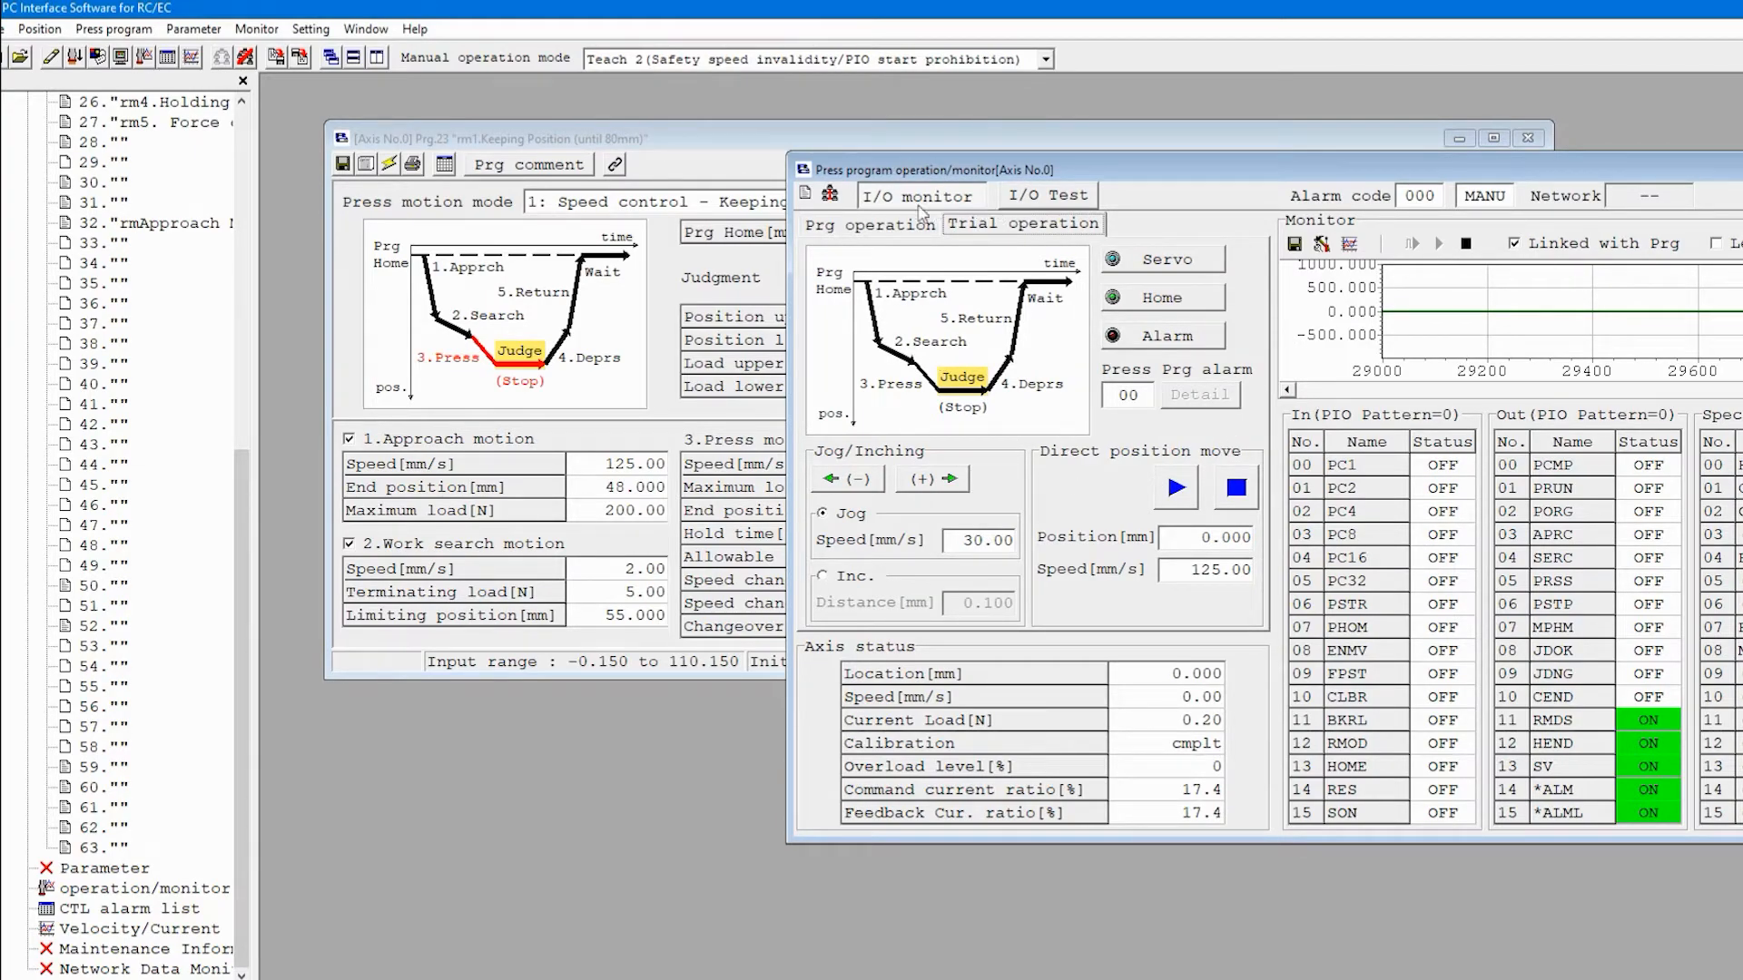
Return to the Prg operation page and start program 23 running.
{"action": "left_click", "coordinate": [870, 223]}
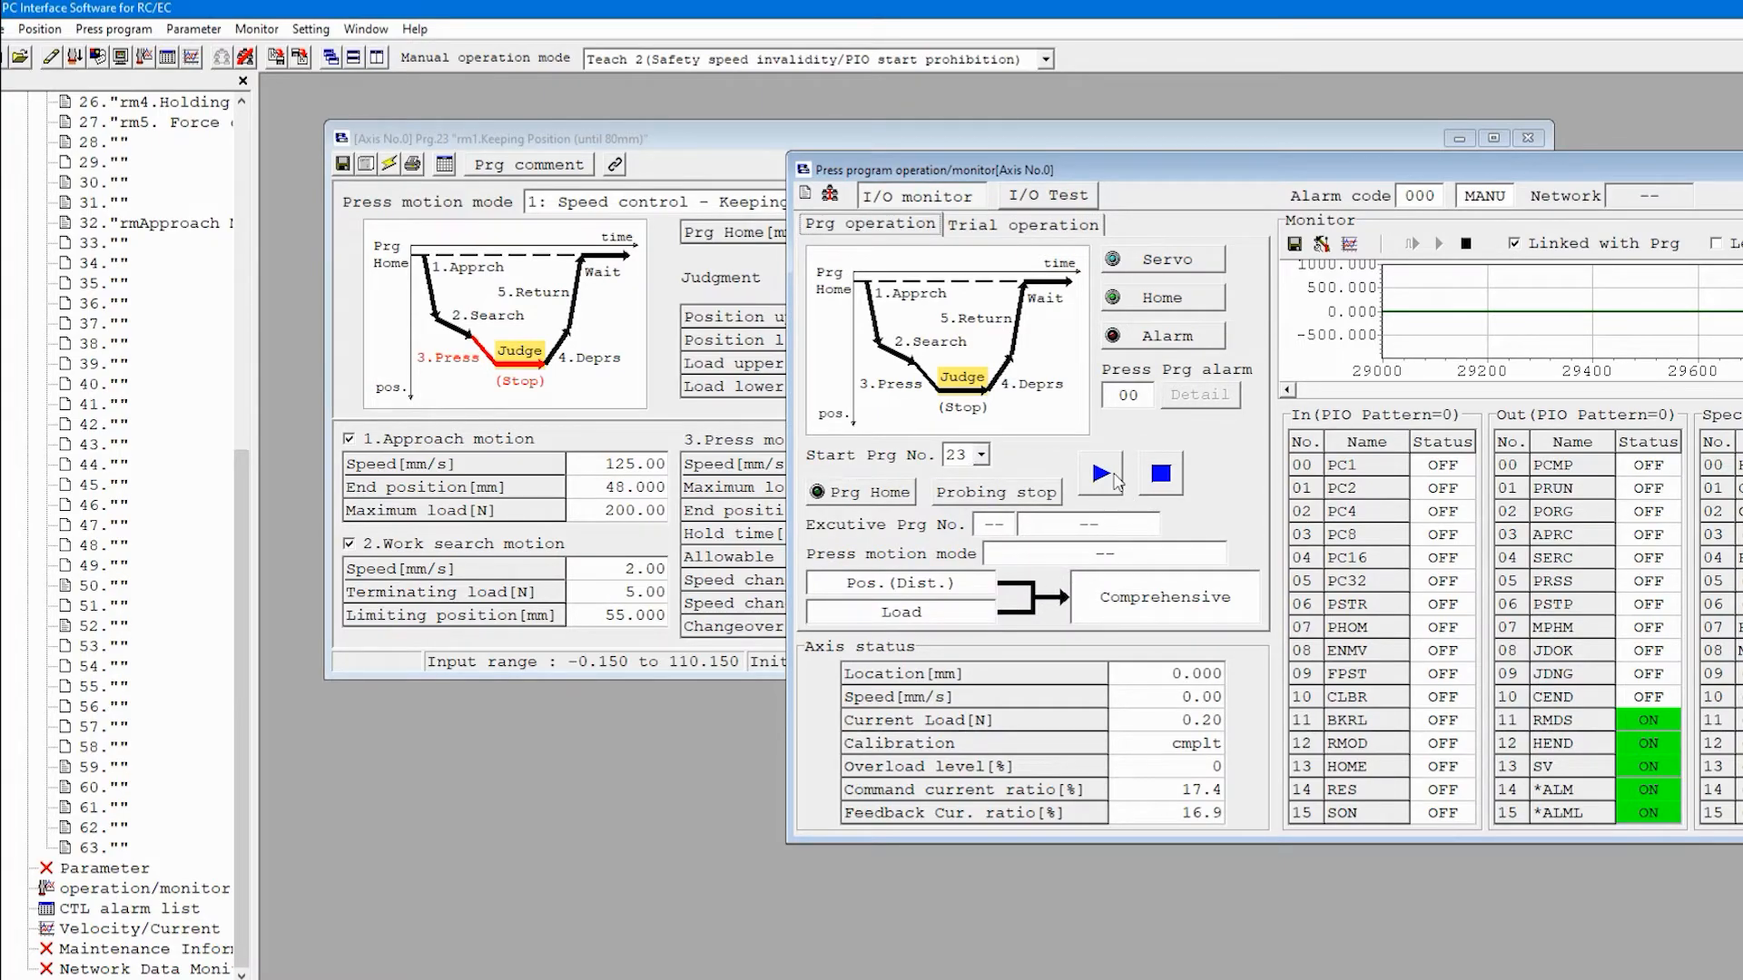
{"action": "left_click", "coordinate": [1099, 472]}
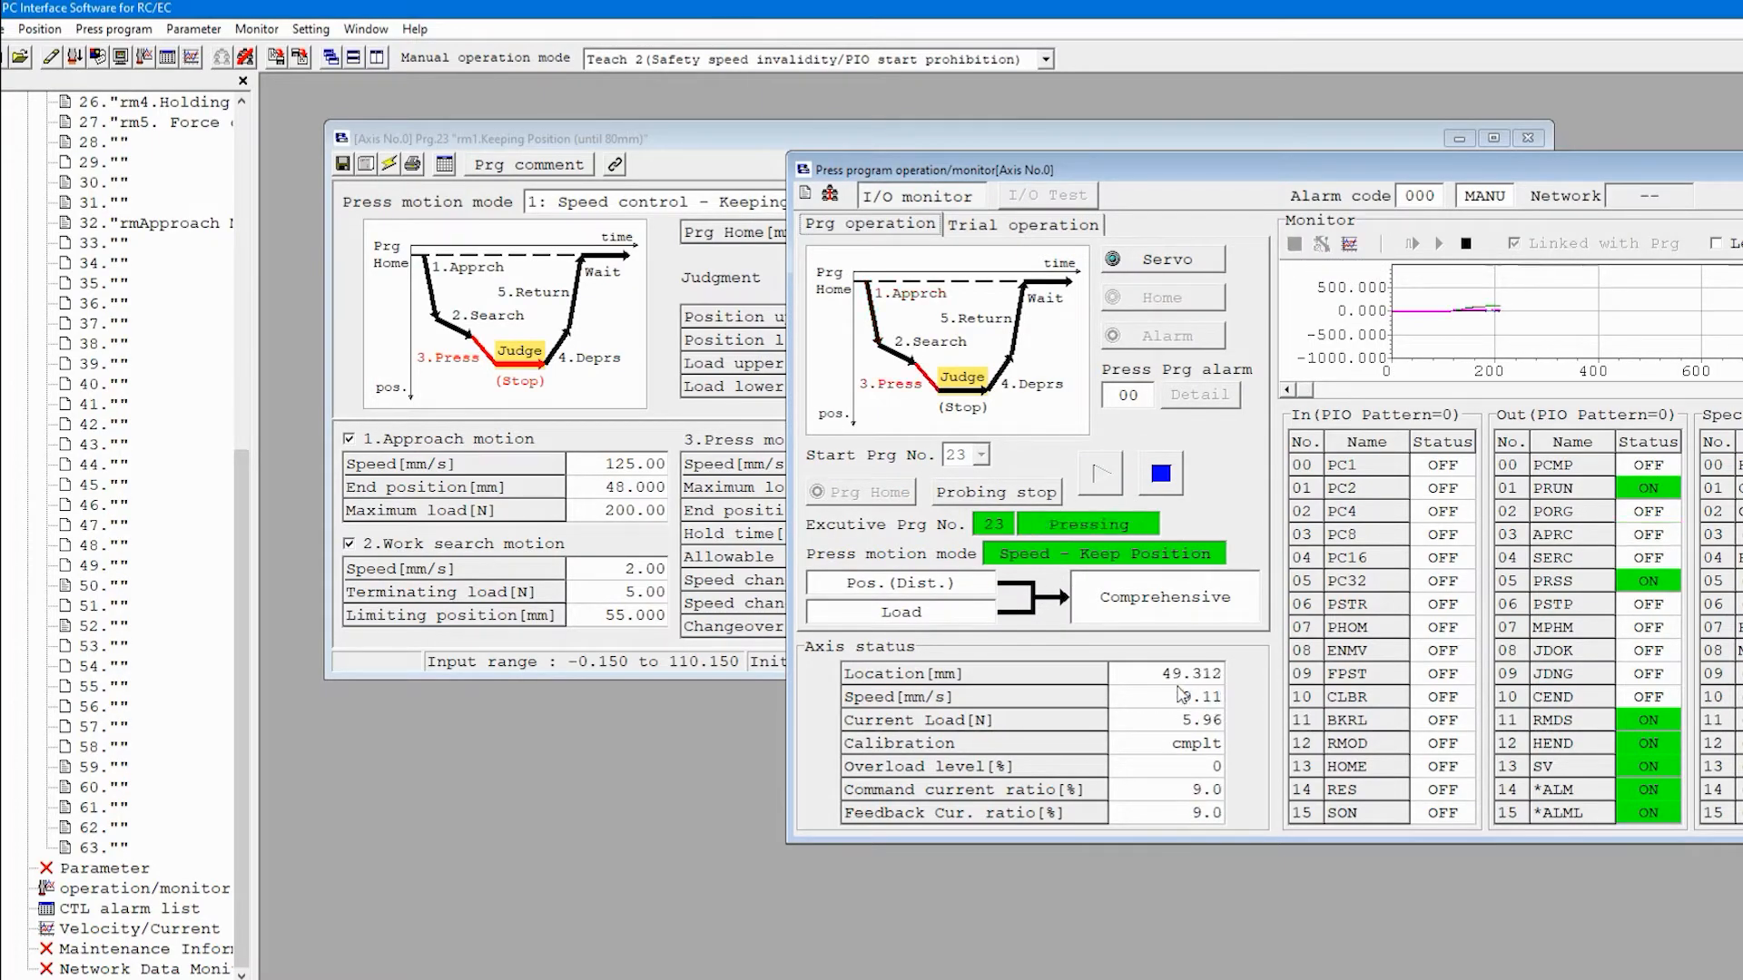